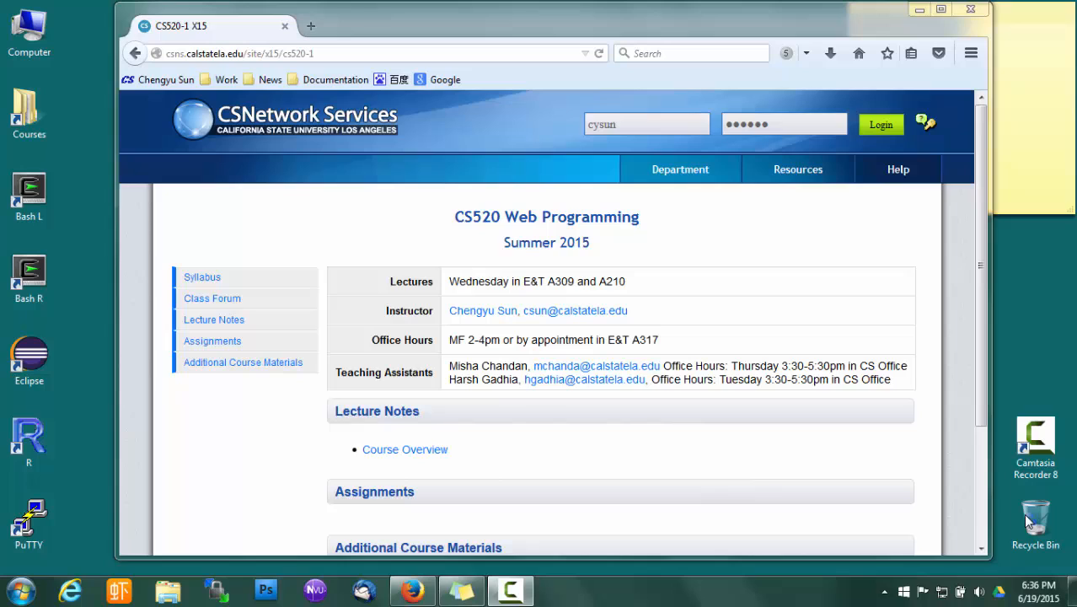
mouse_move(209, 139)
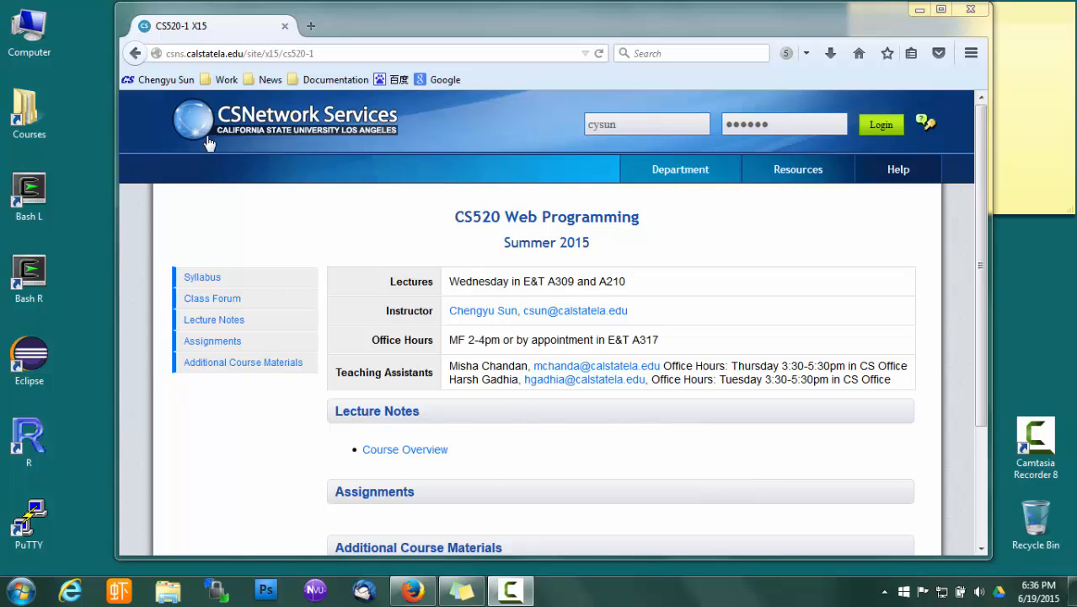
mouse_move(570, 202)
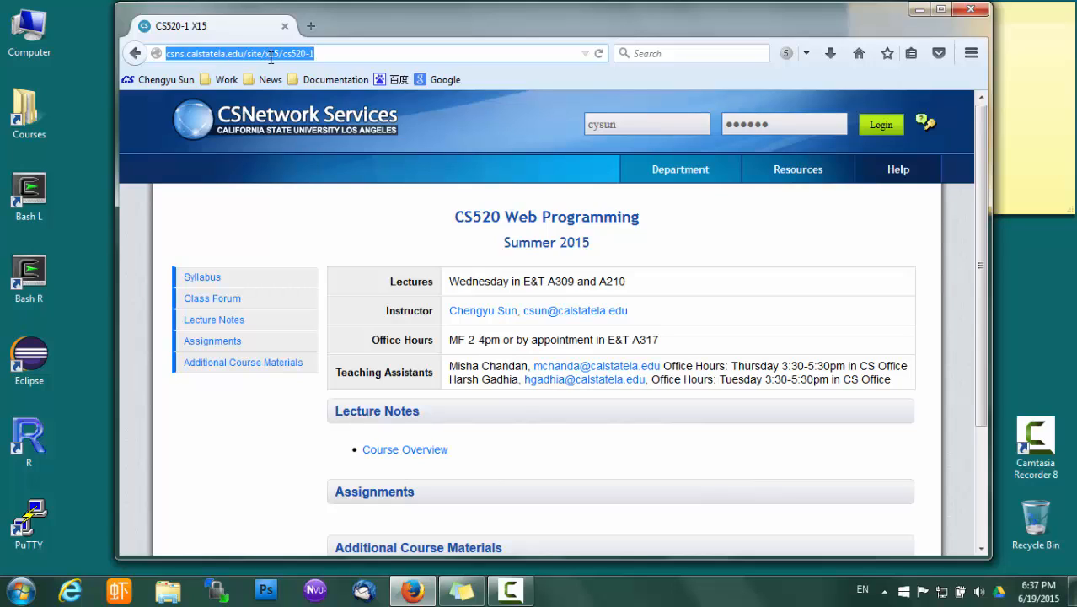
mouse_move(331, 68)
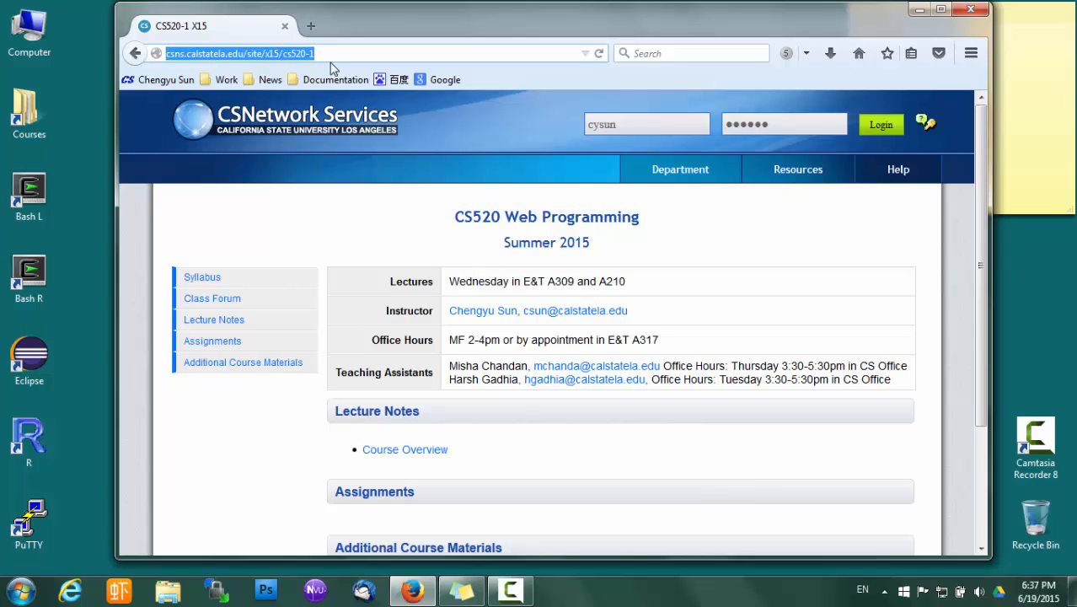
mouse_move(693, 286)
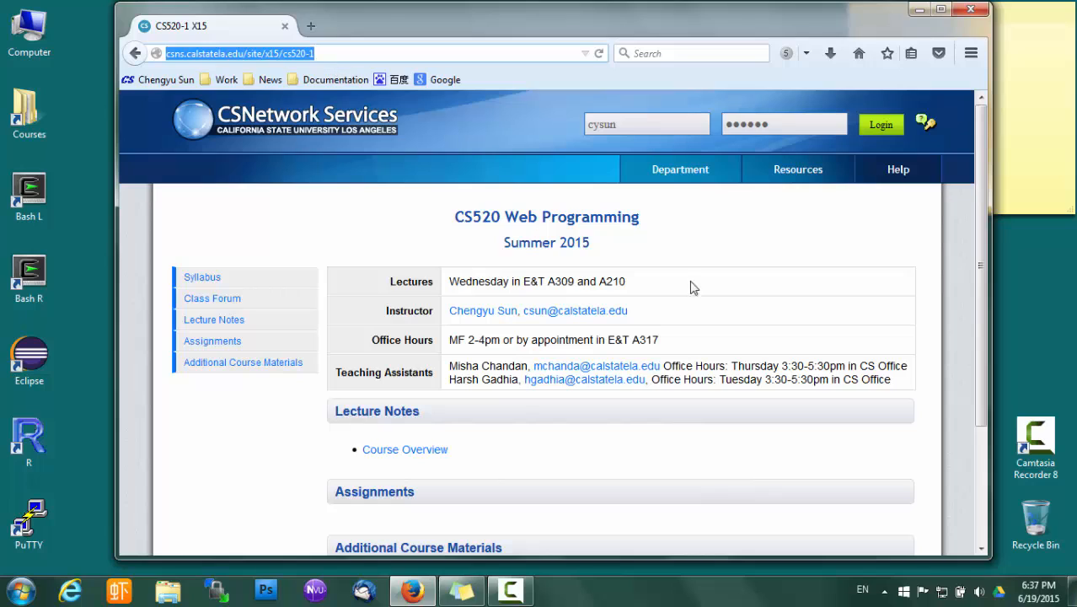
mouse_move(784, 396)
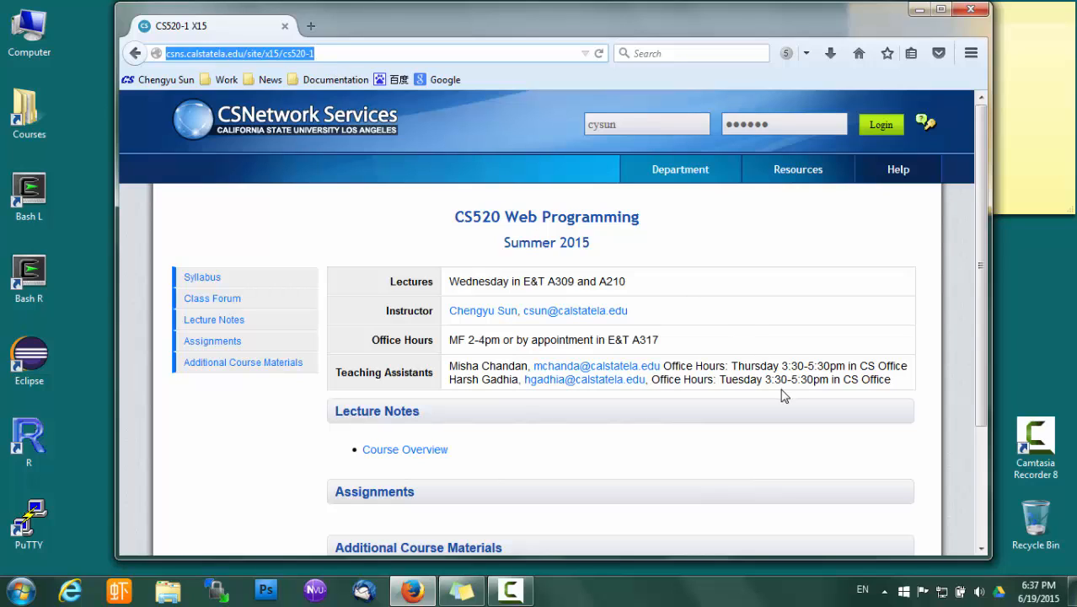
mouse_move(730, 329)
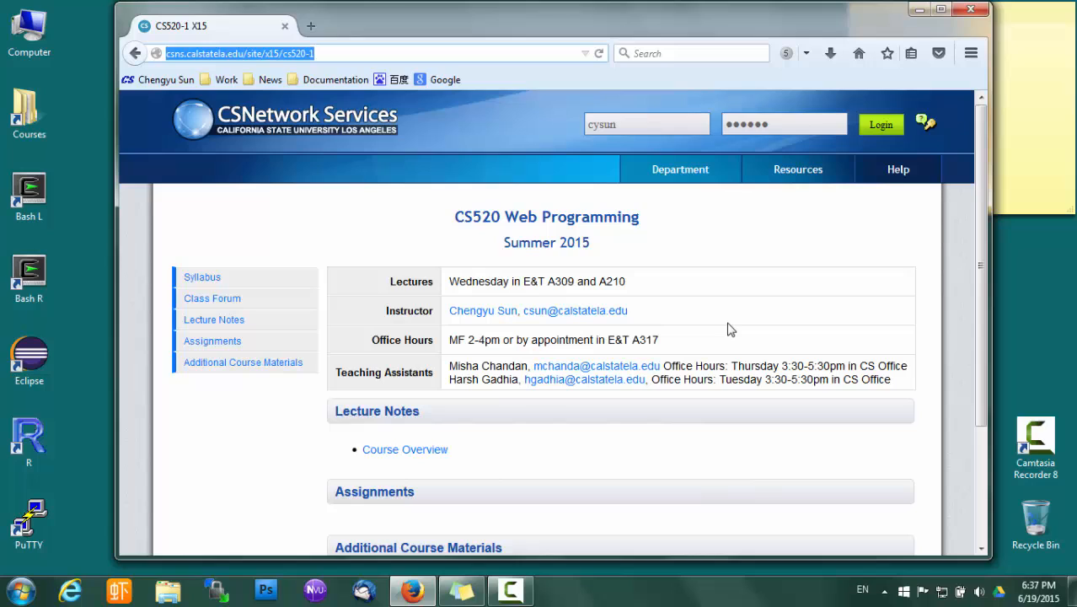
mouse_move(941, 231)
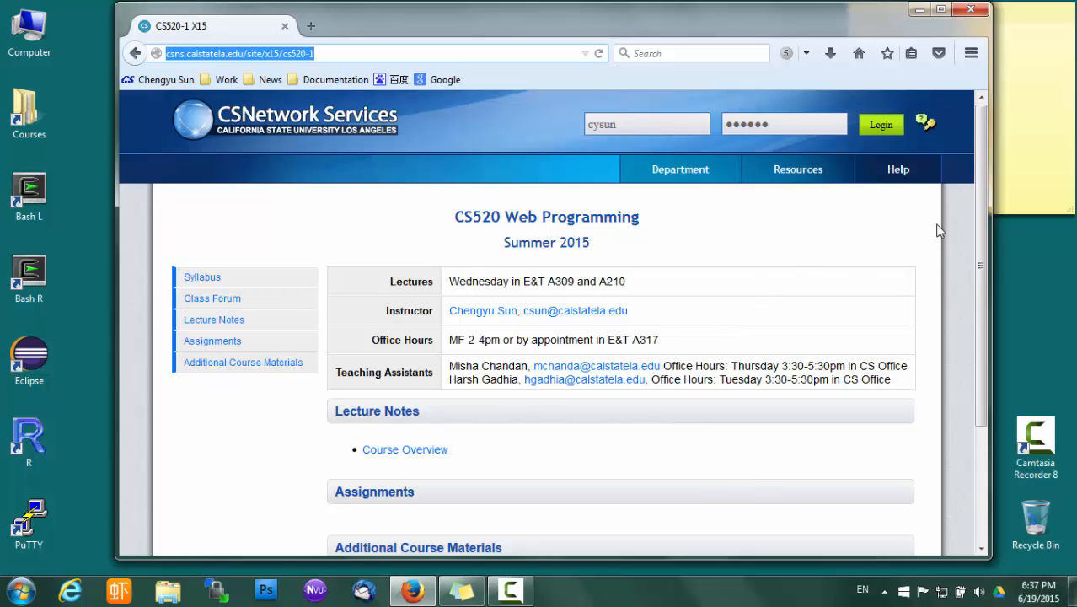
Step: Log in from the header and bring the Additional Course Materials section of CS520 home into view
left_click(880, 124)
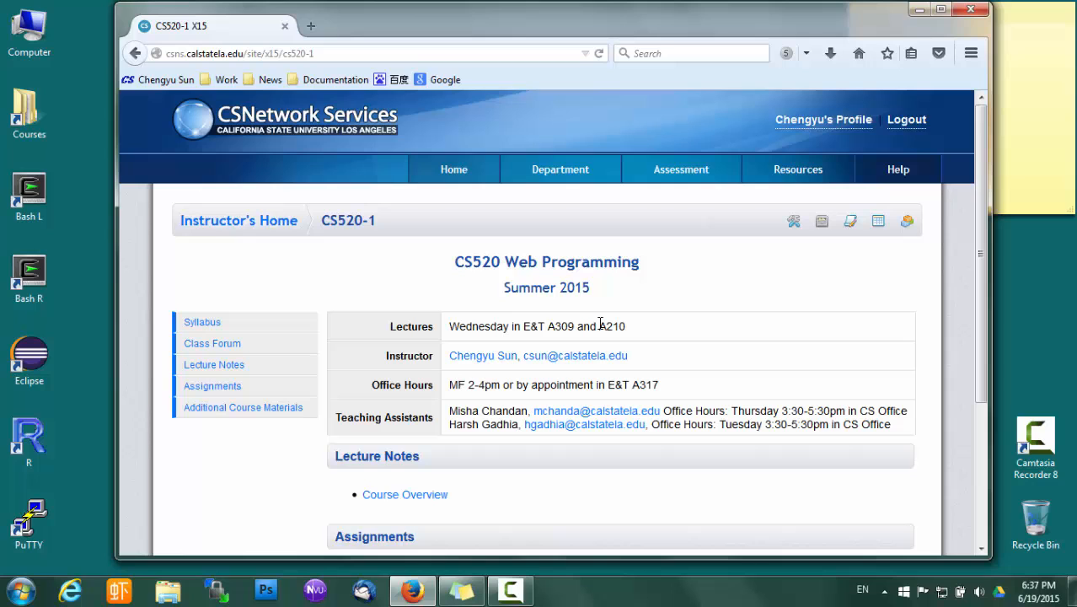
mouse_move(759, 383)
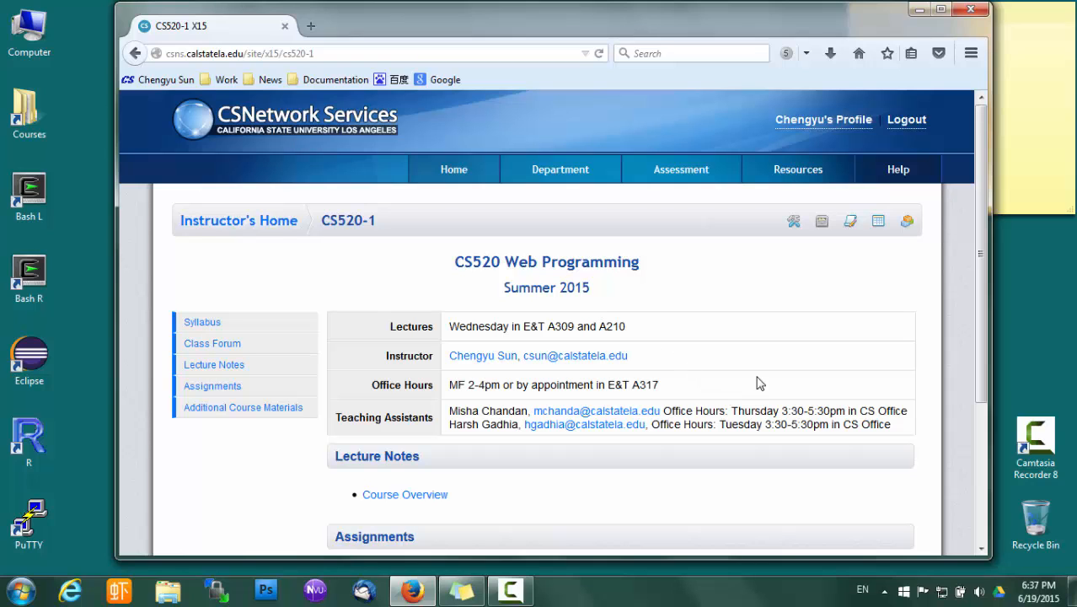
scroll("down", 3)
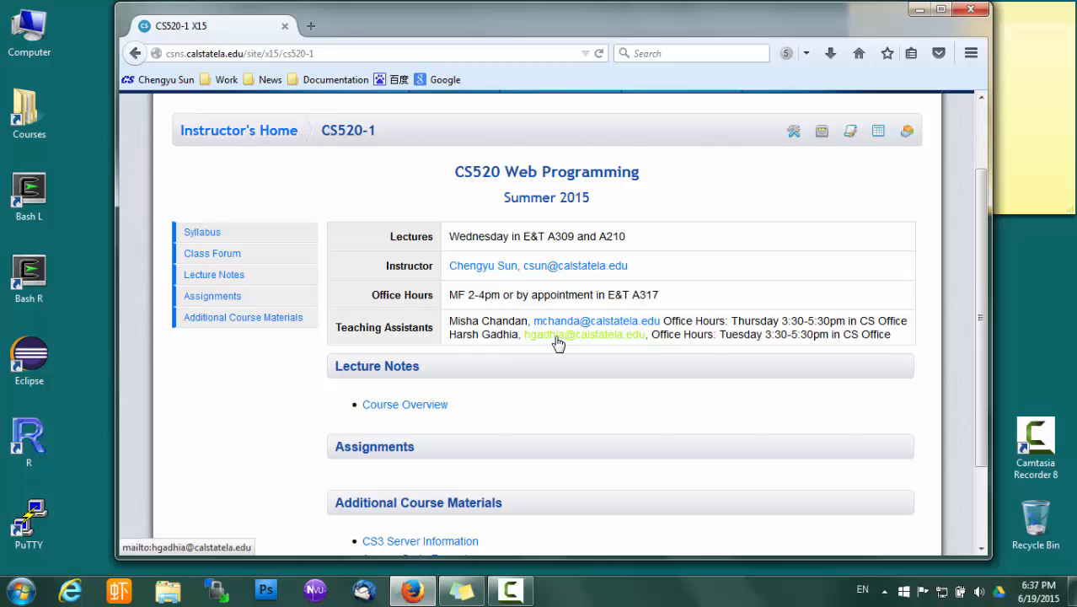
mouse_move(656, 405)
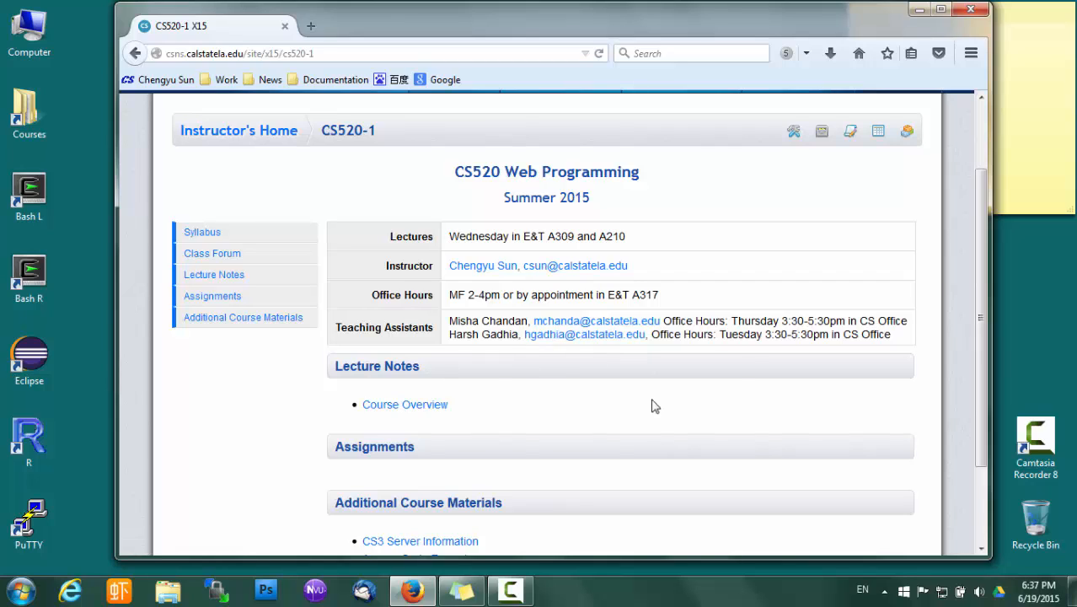
mouse_move(642, 286)
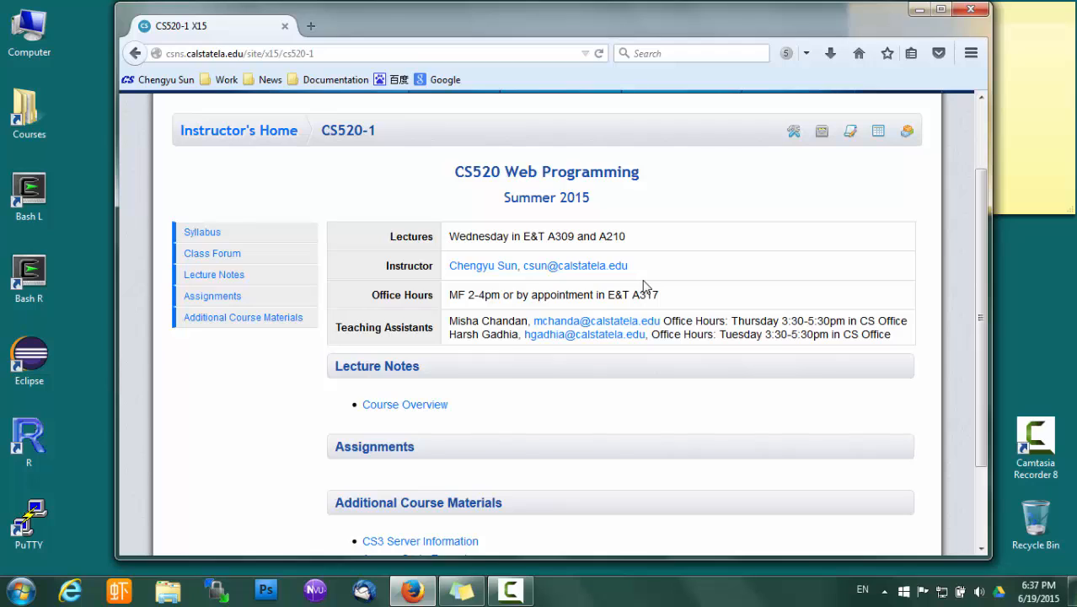
mouse_move(668, 431)
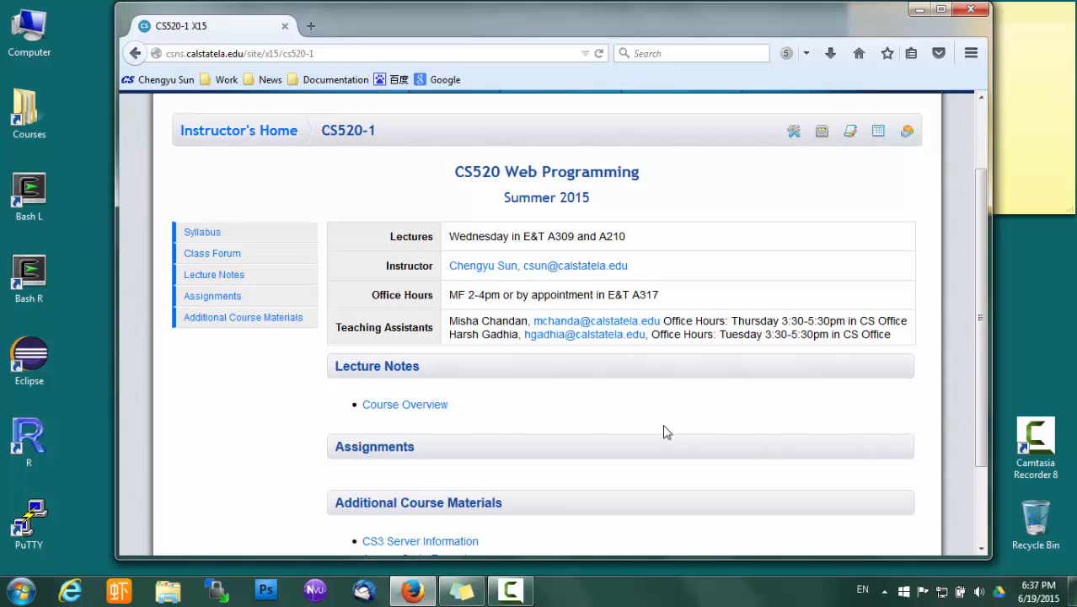
mouse_move(404, 404)
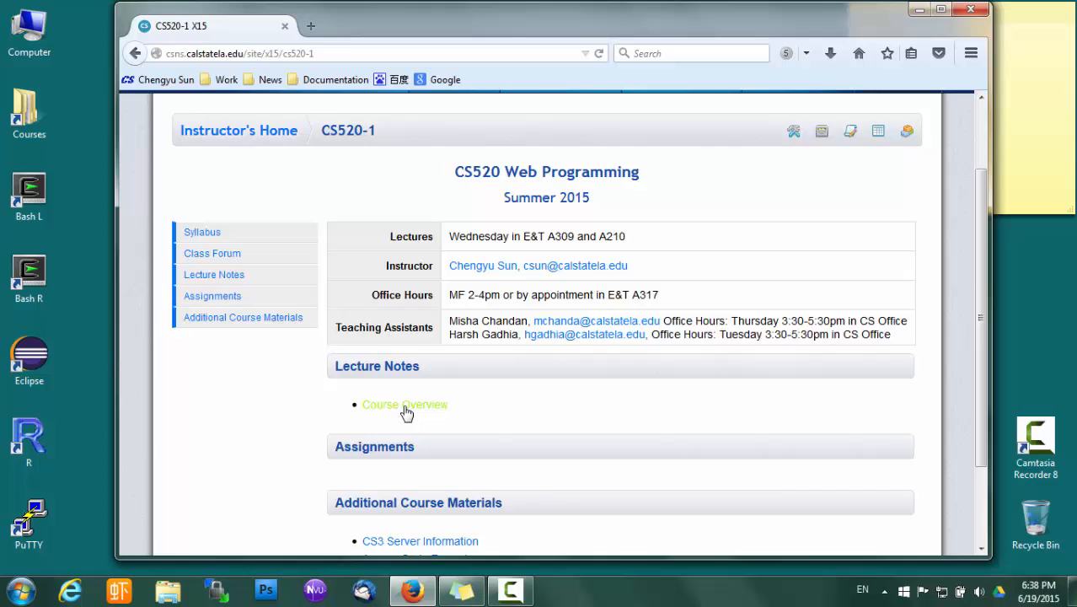
Step: Show the CS520 Web Programming syllabus with instructor details, description, prerequisites and references
left_click(202, 231)
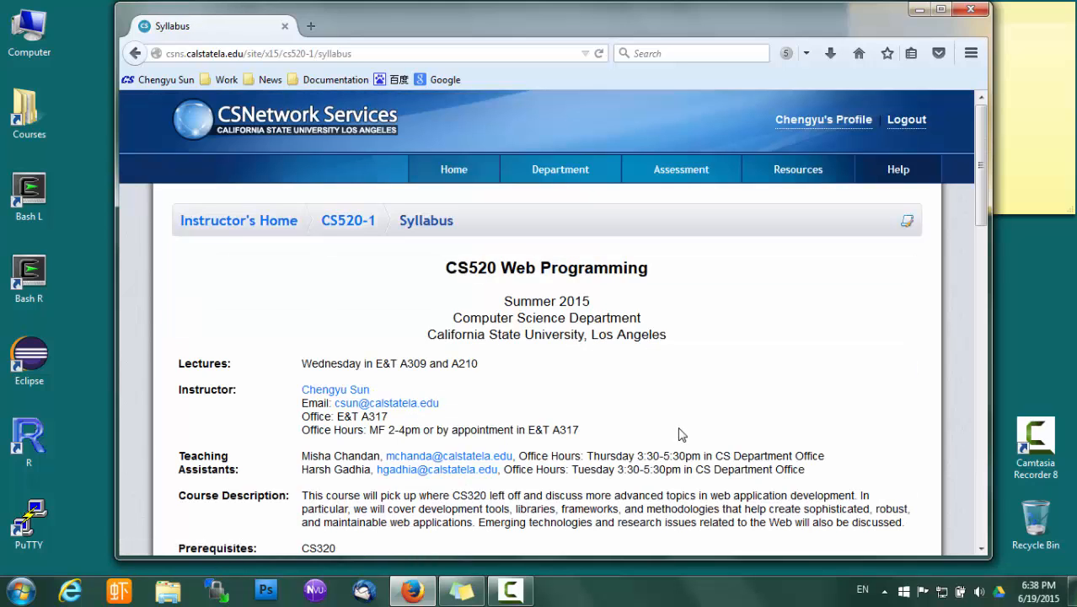
scroll("down", 3)
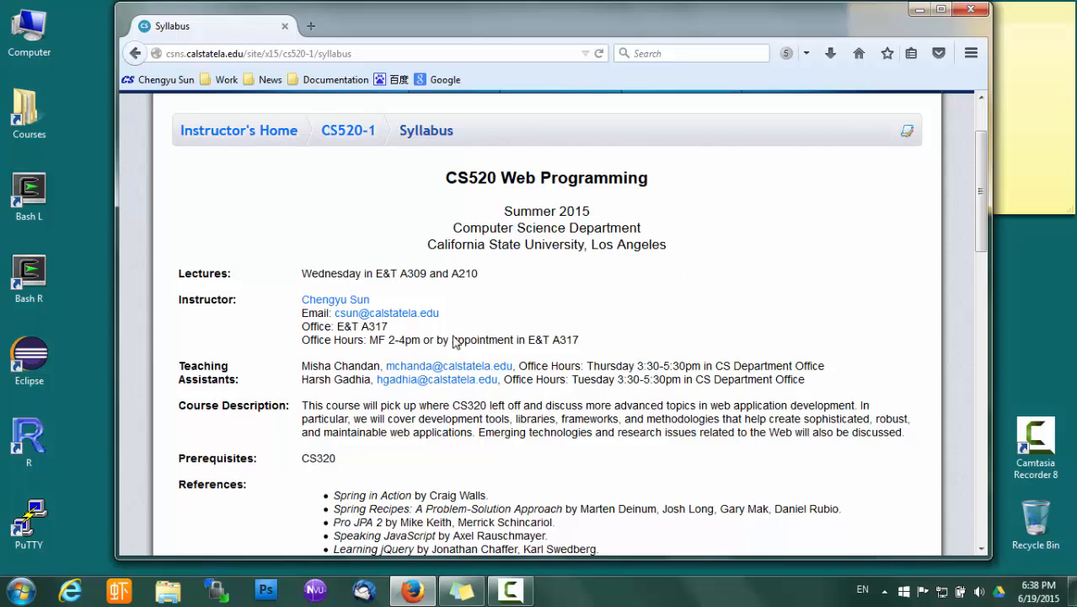
mouse_move(603, 320)
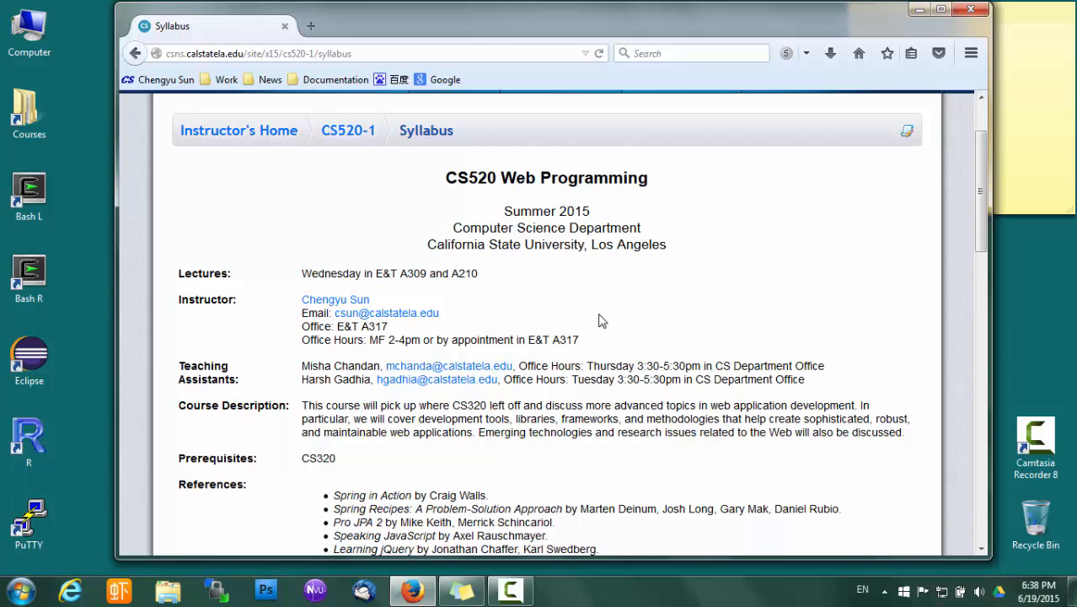
mouse_move(458, 325)
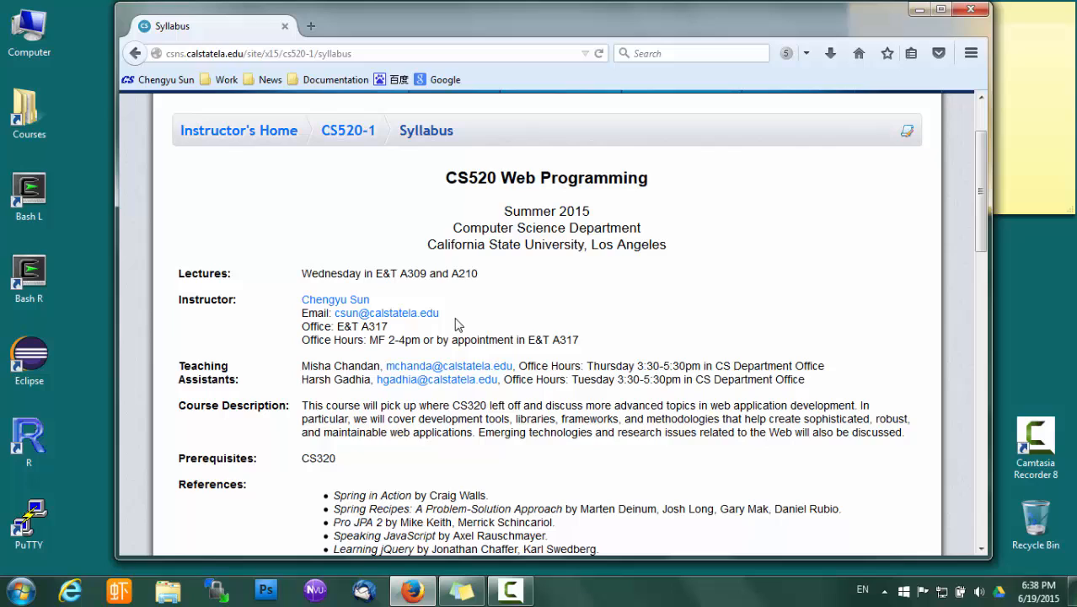
mouse_move(374, 325)
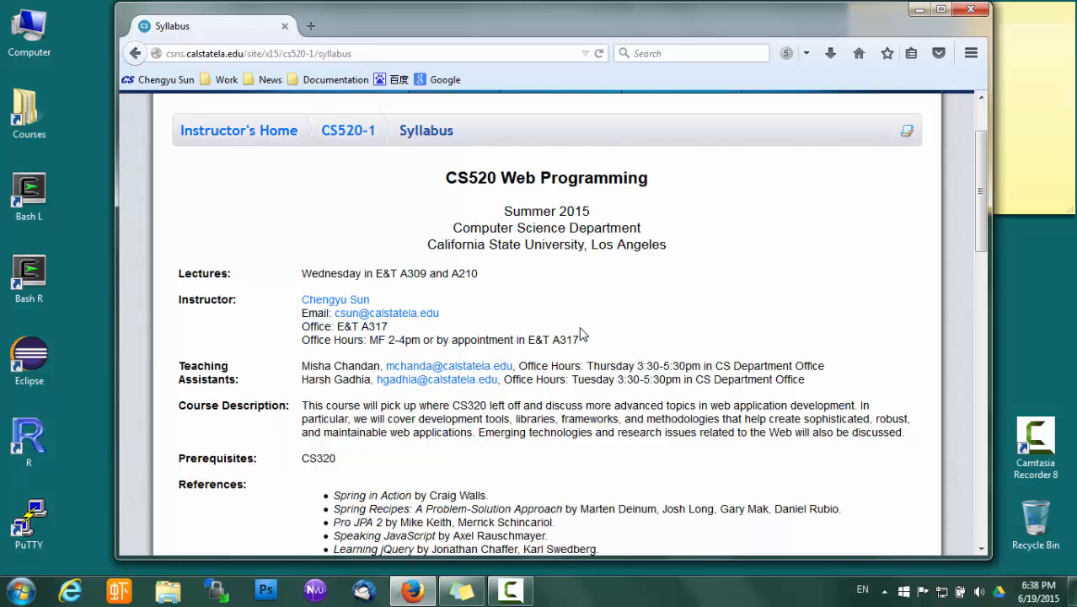
mouse_move(425, 270)
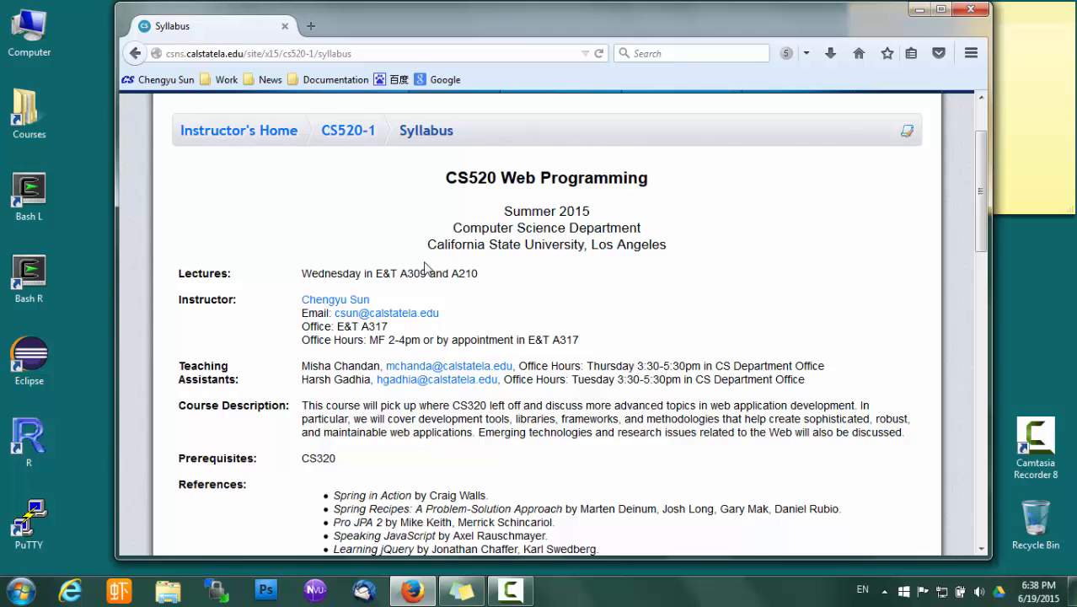
mouse_move(536, 295)
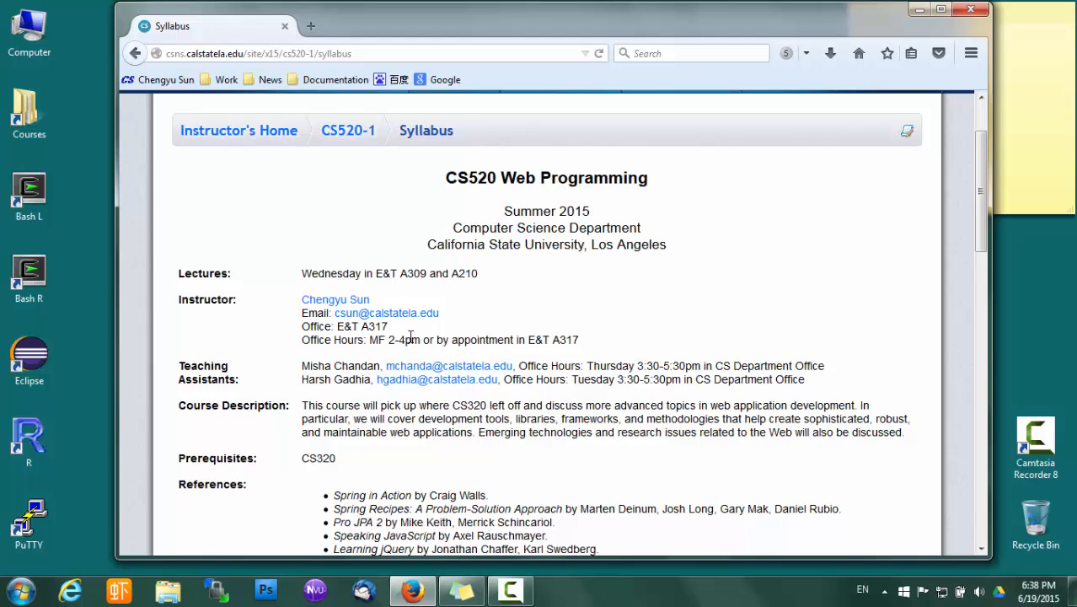
mouse_move(396, 340)
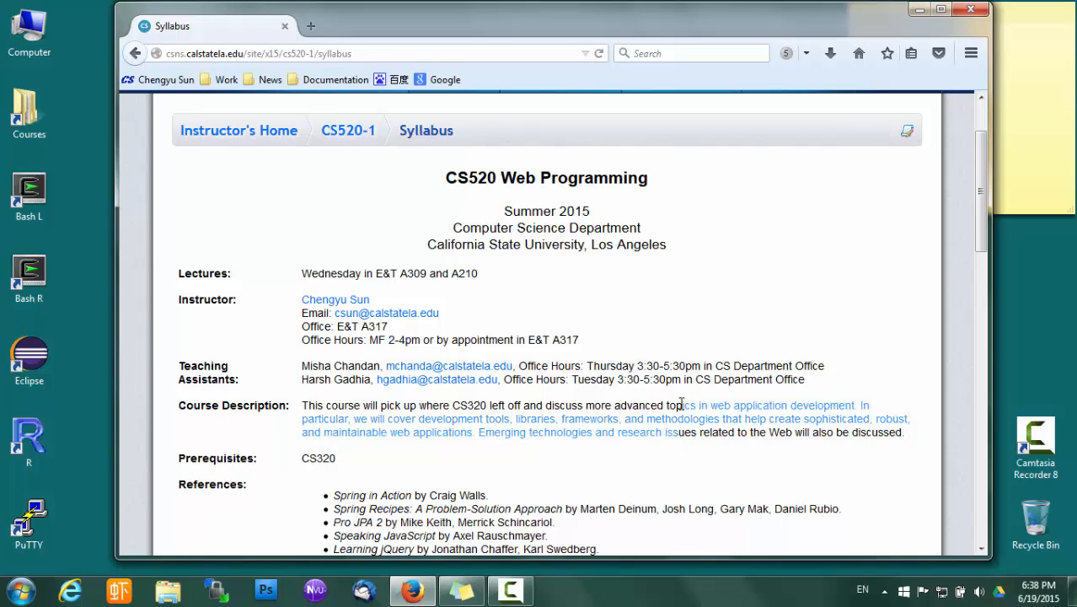
scroll("down", 3)
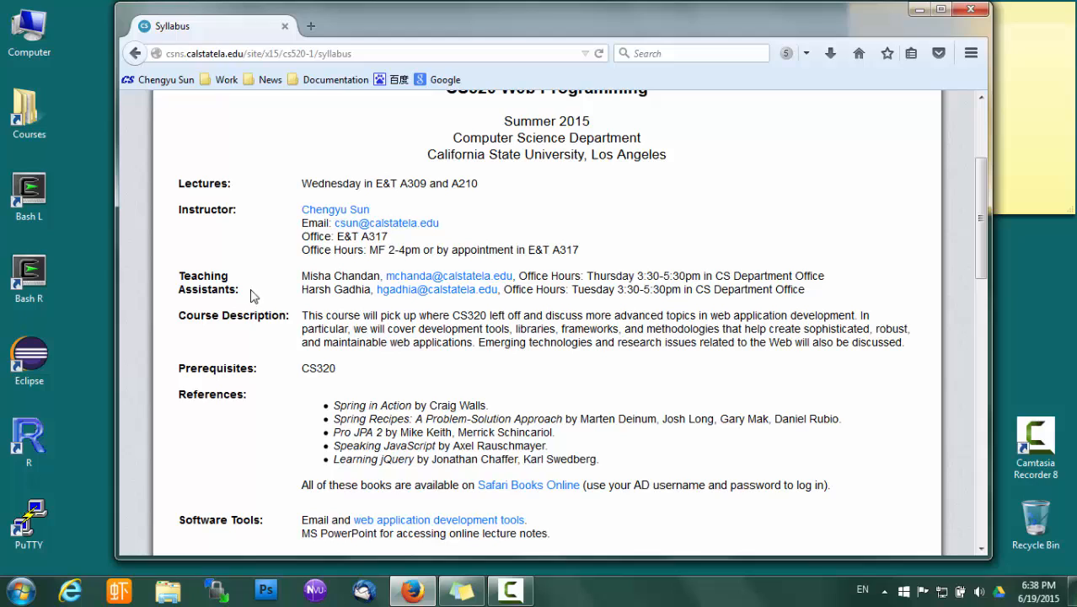
mouse_move(285, 295)
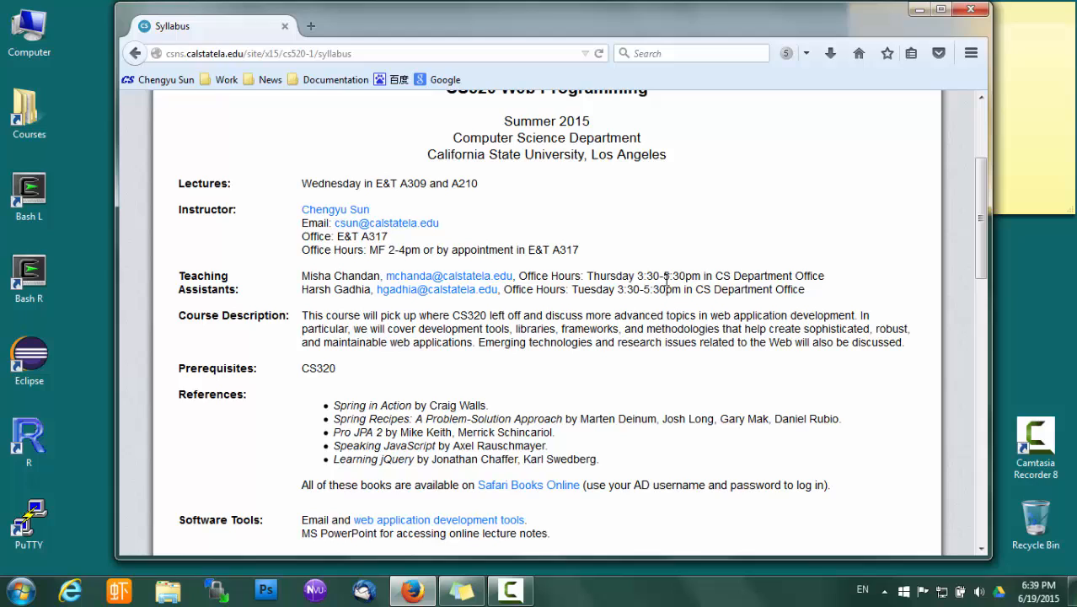
mouse_move(610, 310)
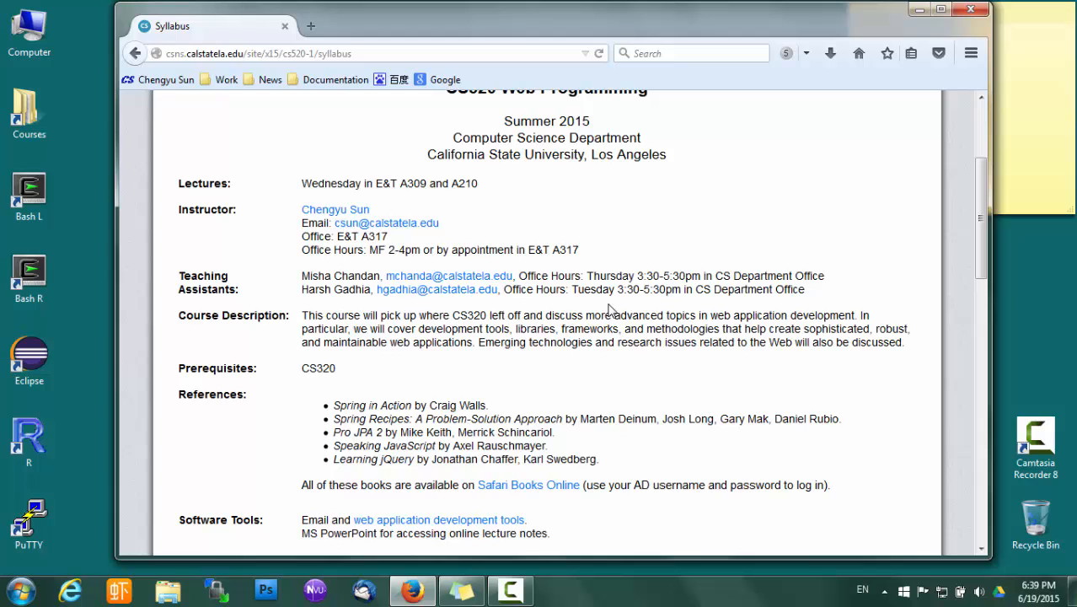
mouse_move(587, 123)
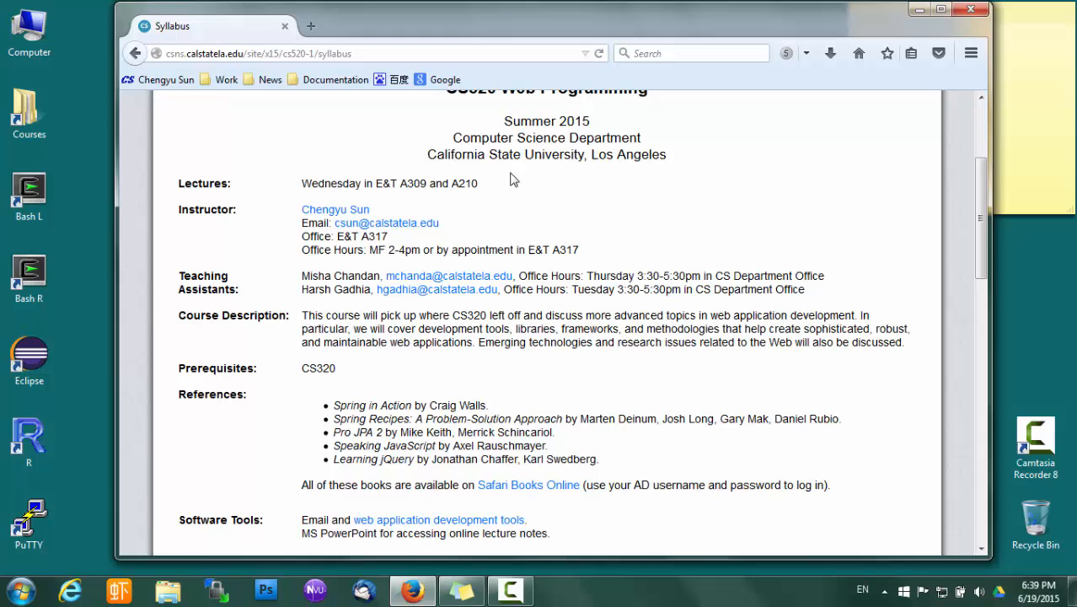
mouse_move(593, 257)
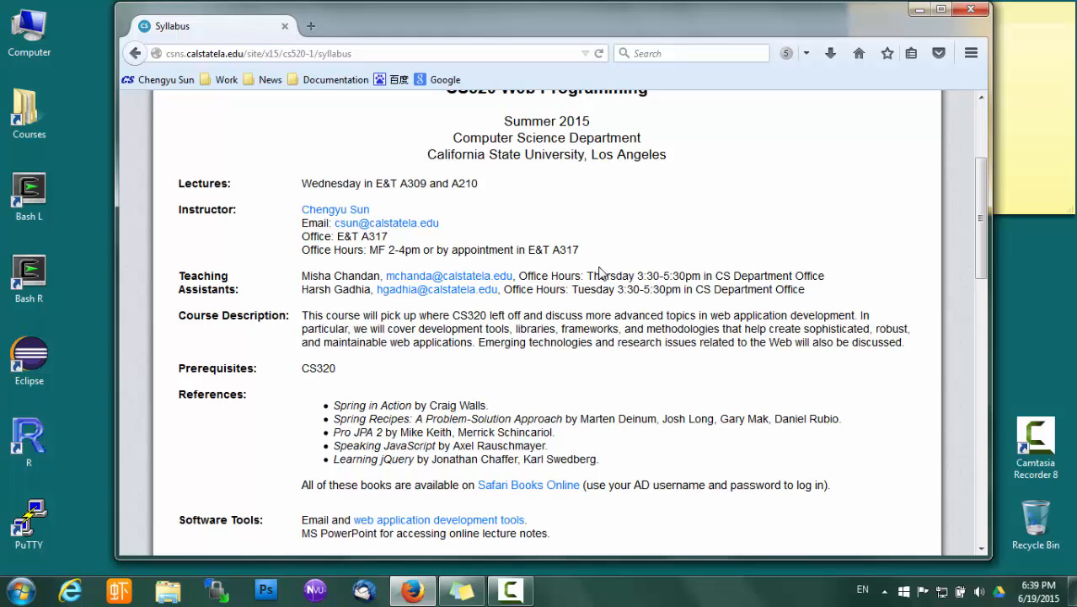
Step: Scroll the syllabus to the grading policy percentages, letter-grade ranges and start of the schedule
scroll("down", 3)
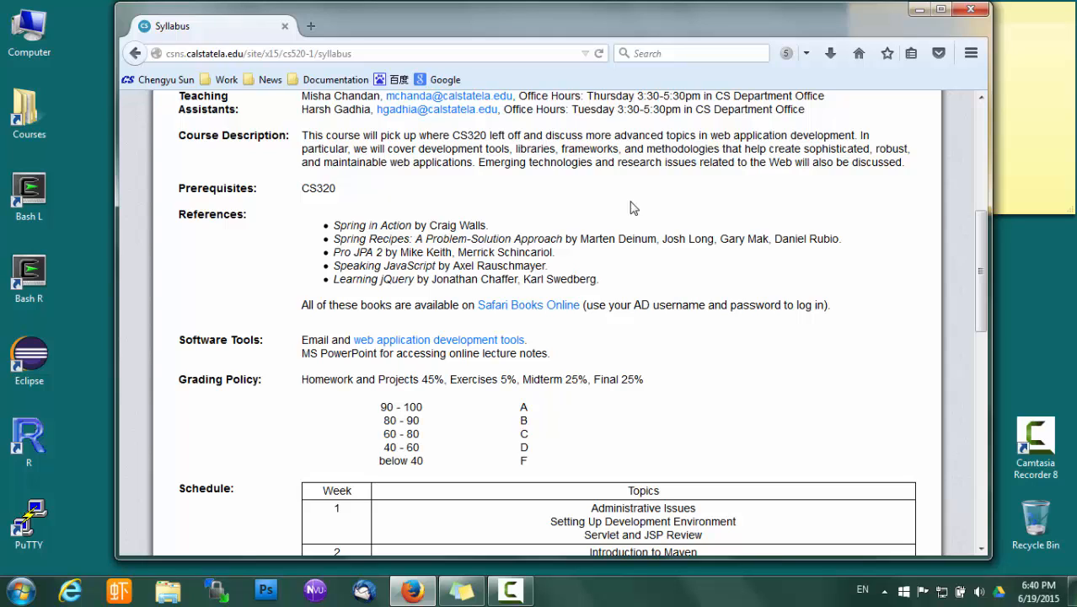
mouse_move(683, 204)
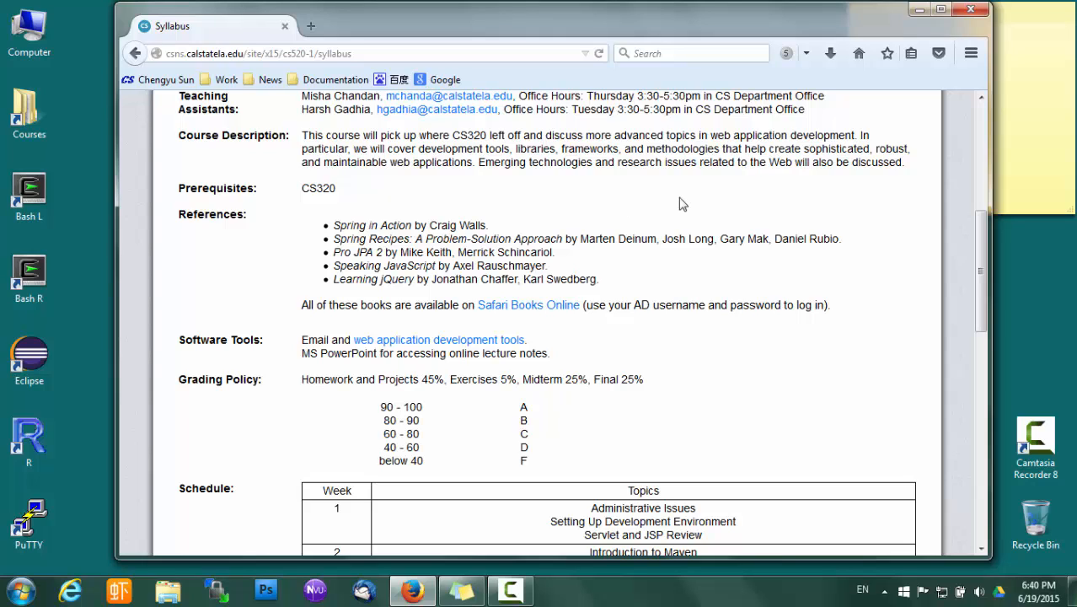
mouse_move(630, 229)
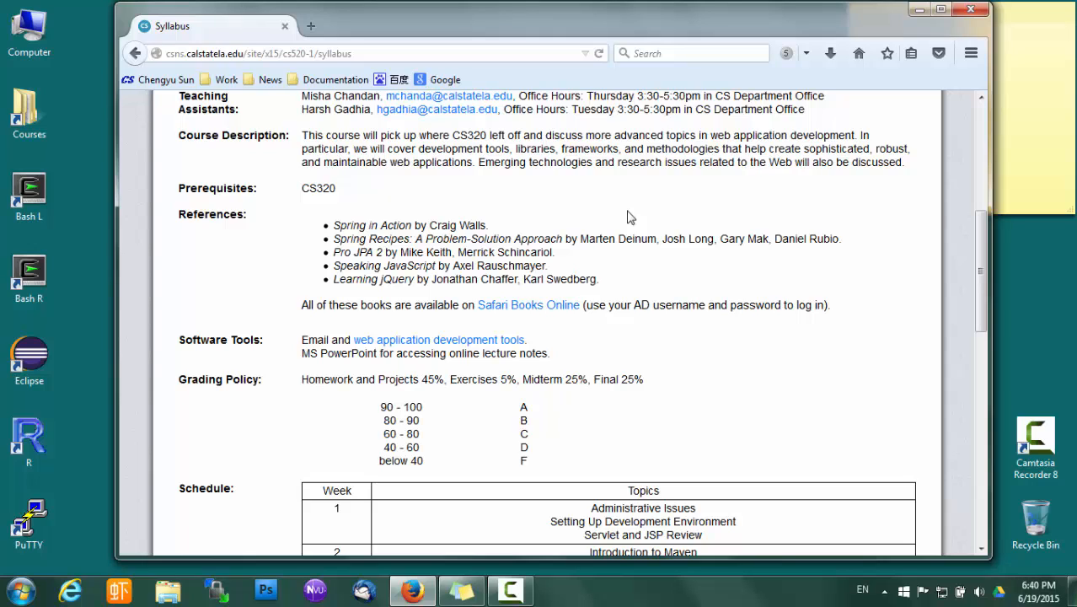
mouse_move(634, 216)
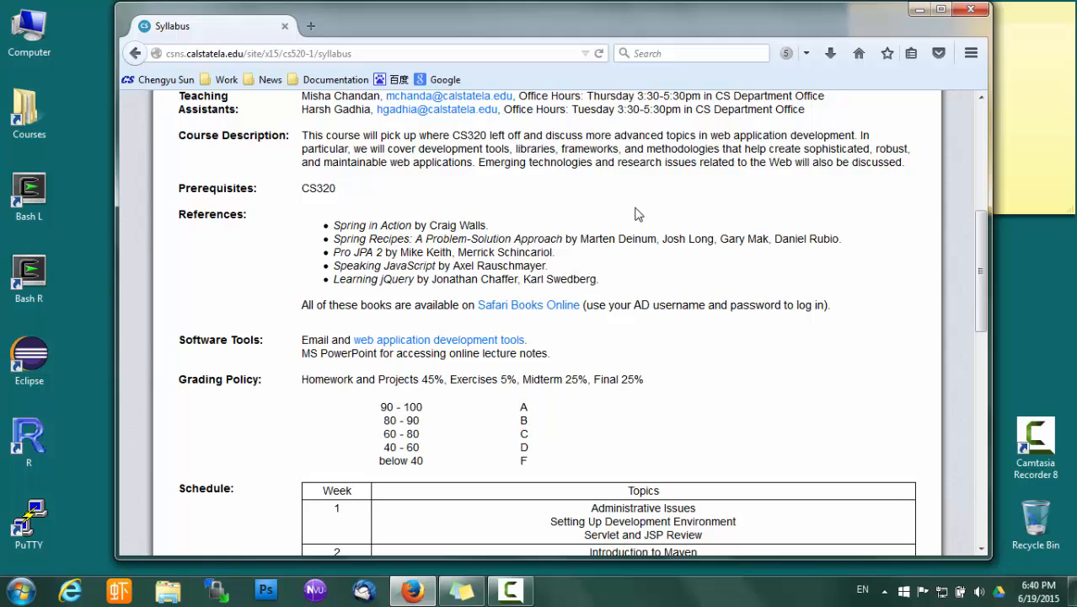
mouse_move(375, 213)
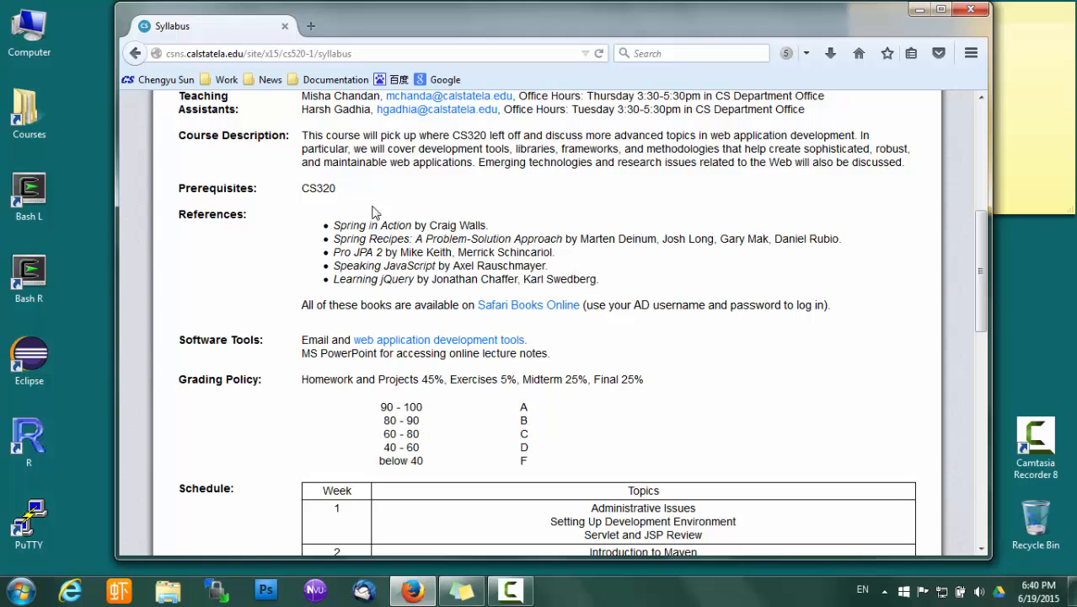
mouse_move(374, 212)
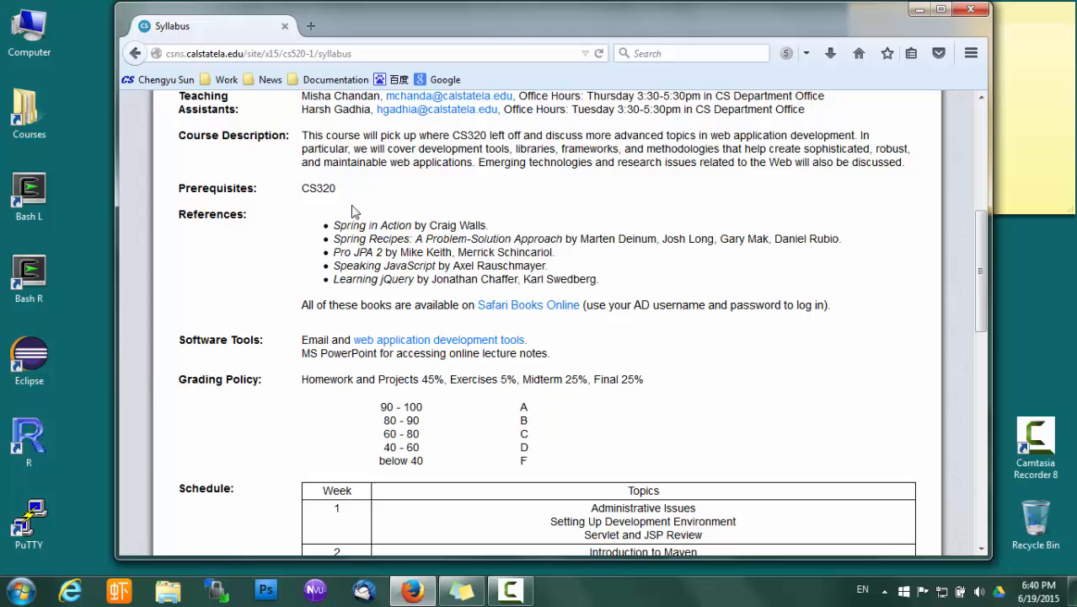
mouse_move(627, 239)
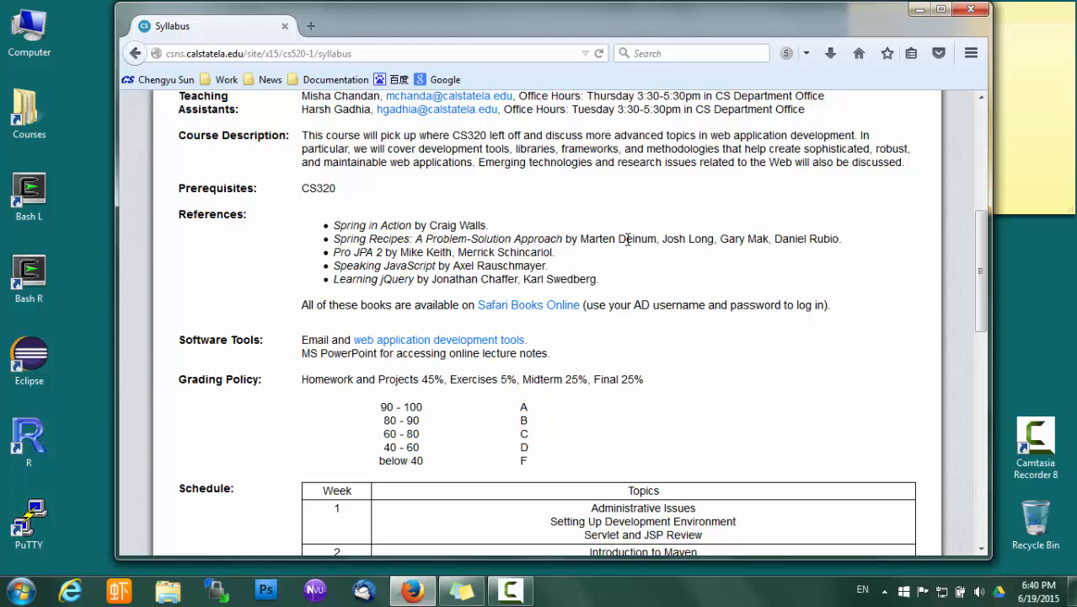
mouse_move(648, 232)
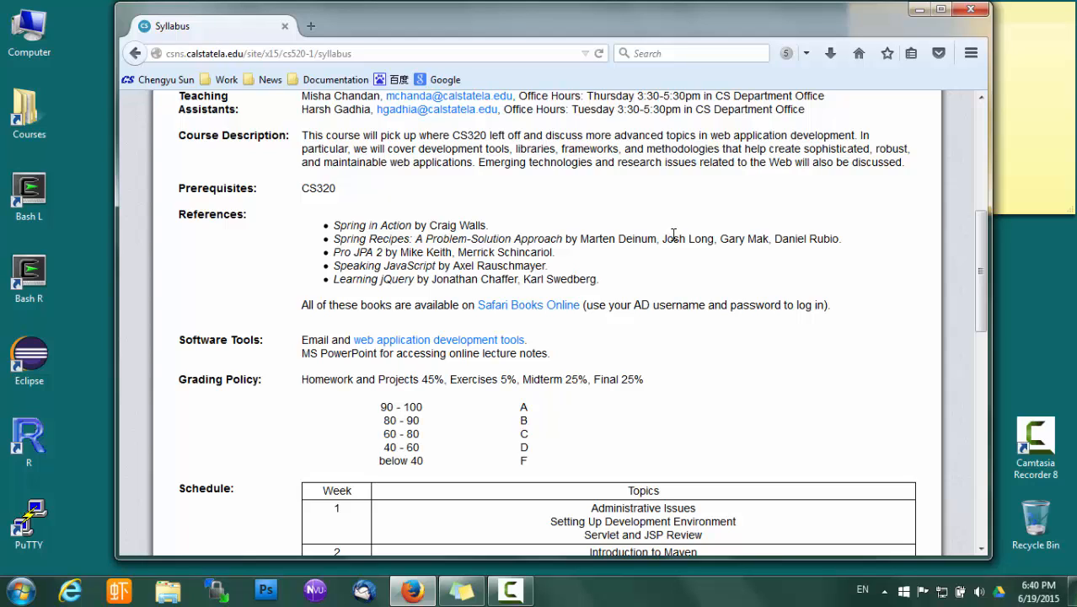
mouse_move(667, 236)
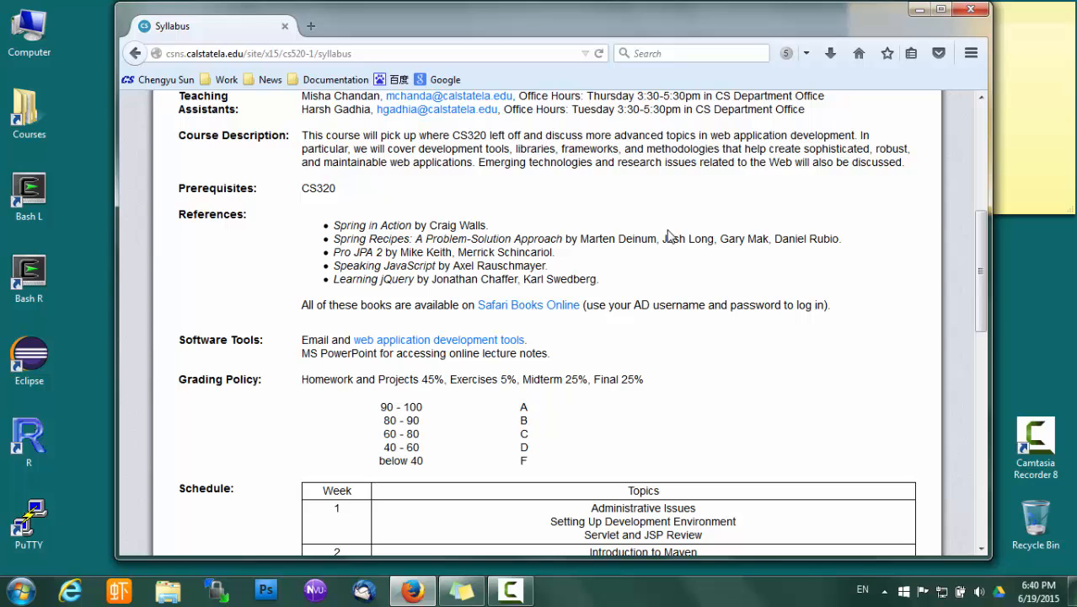
mouse_move(155, 76)
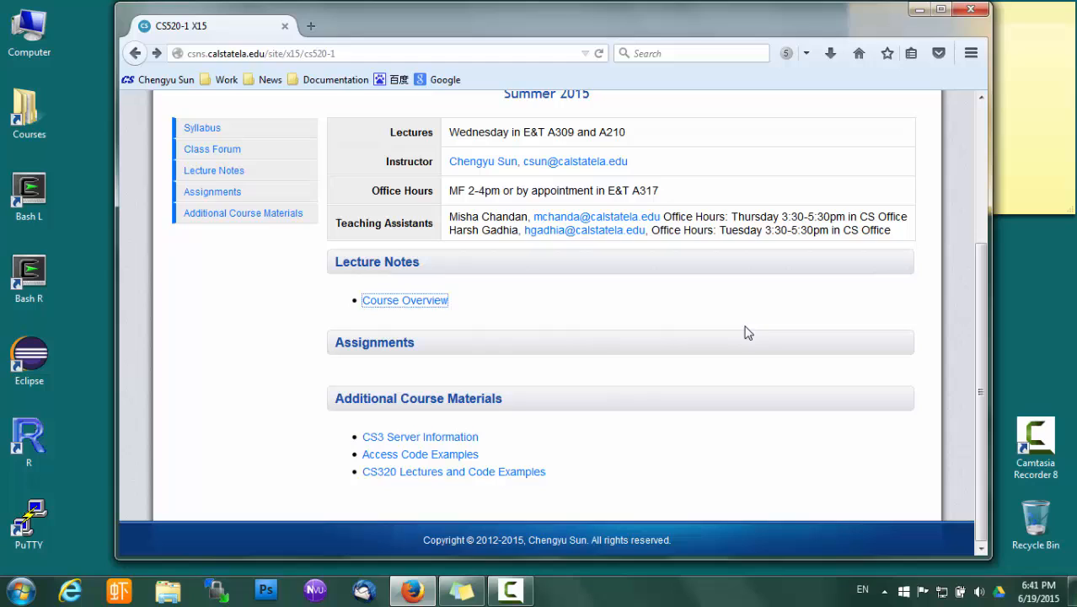
mouse_move(320, 411)
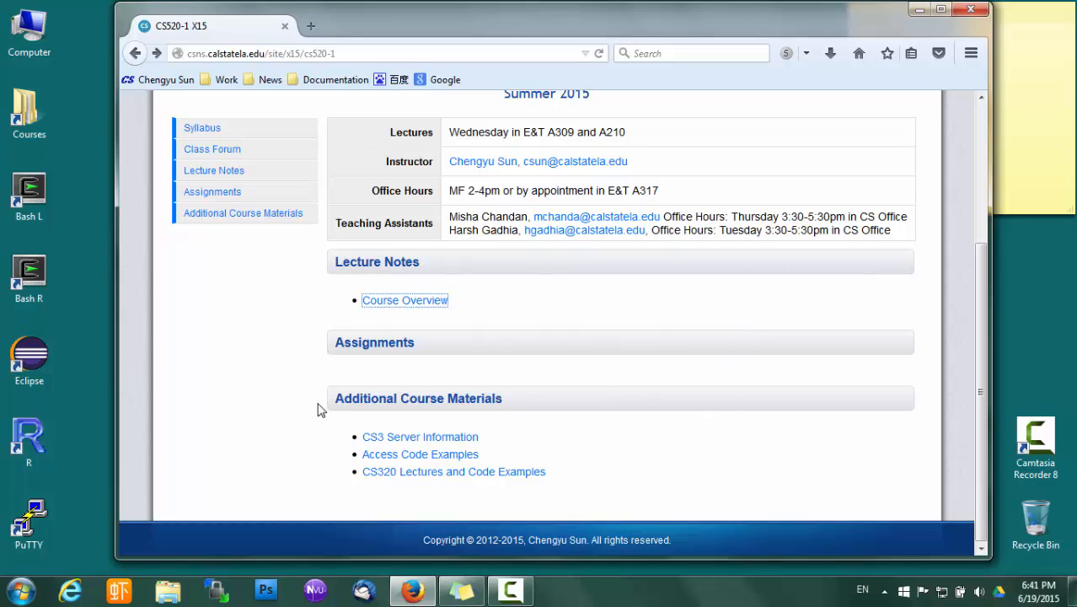
mouse_move(566, 462)
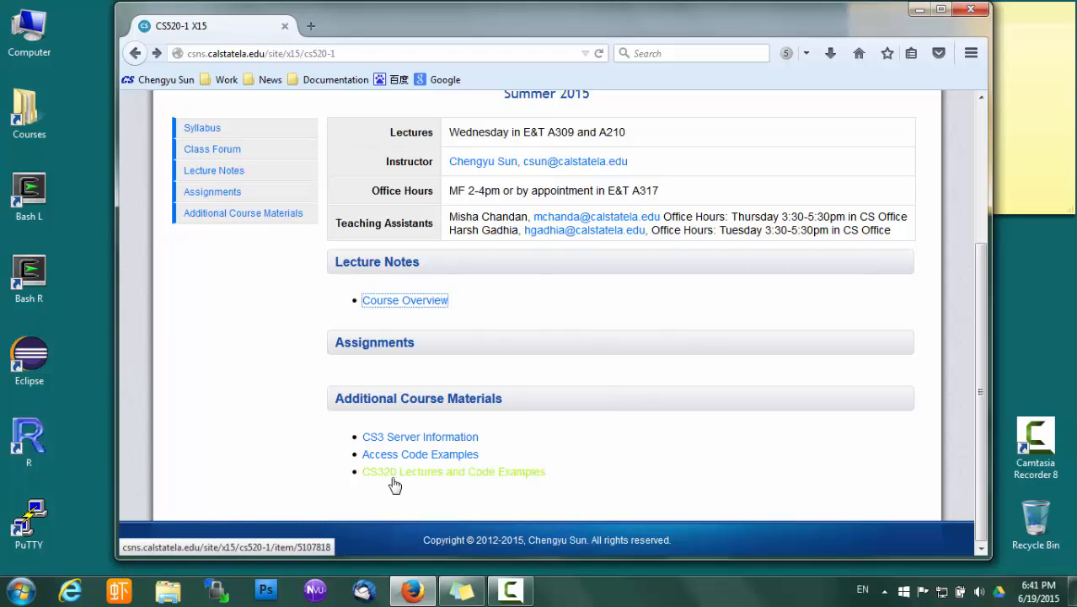
left_click(453, 472)
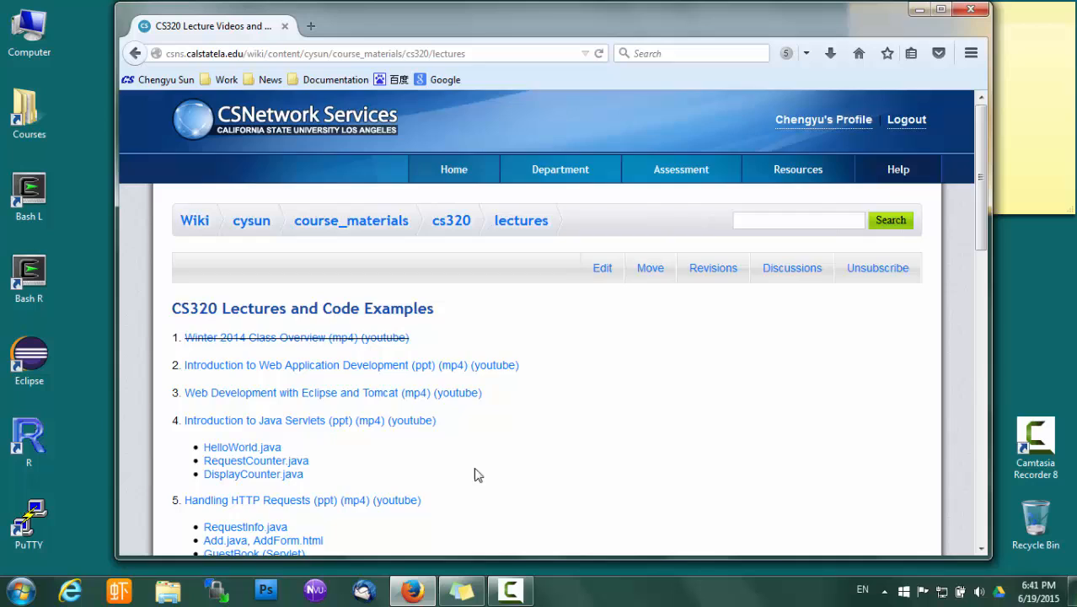
scroll("down", 3)
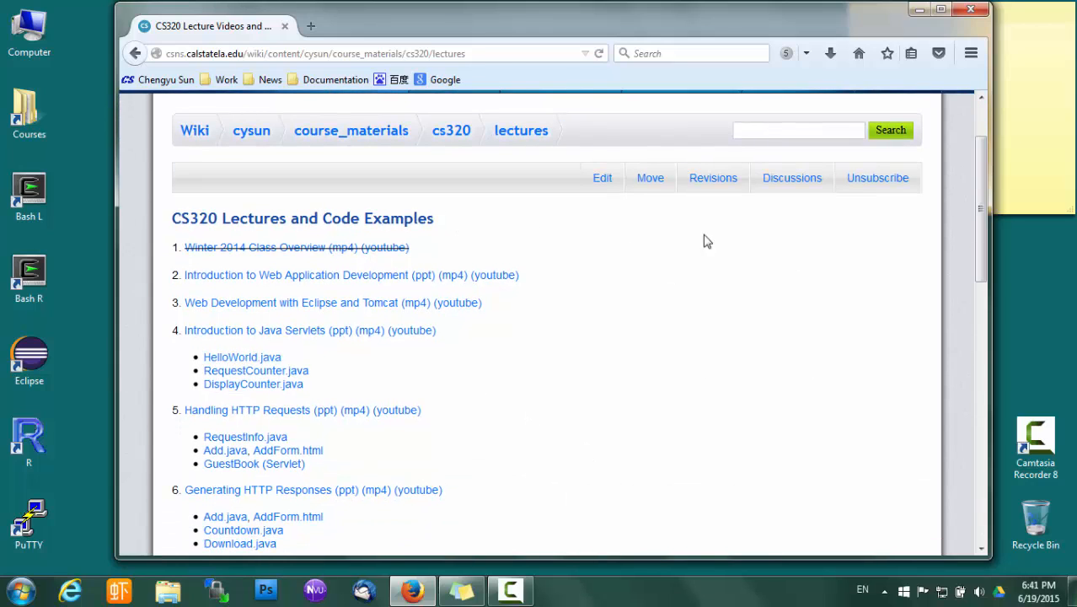
mouse_move(507, 368)
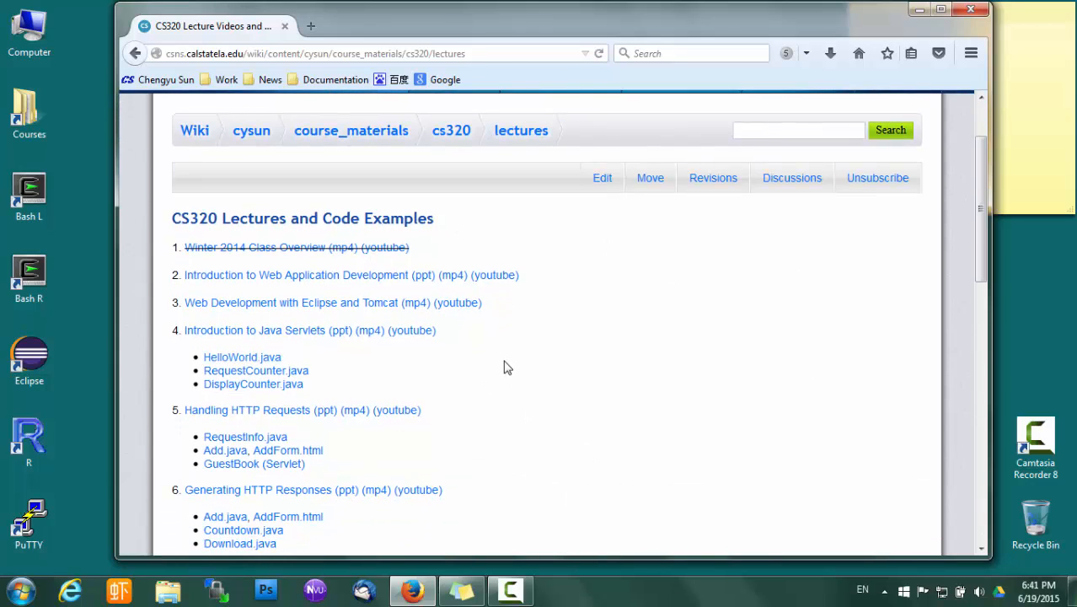
mouse_move(516, 304)
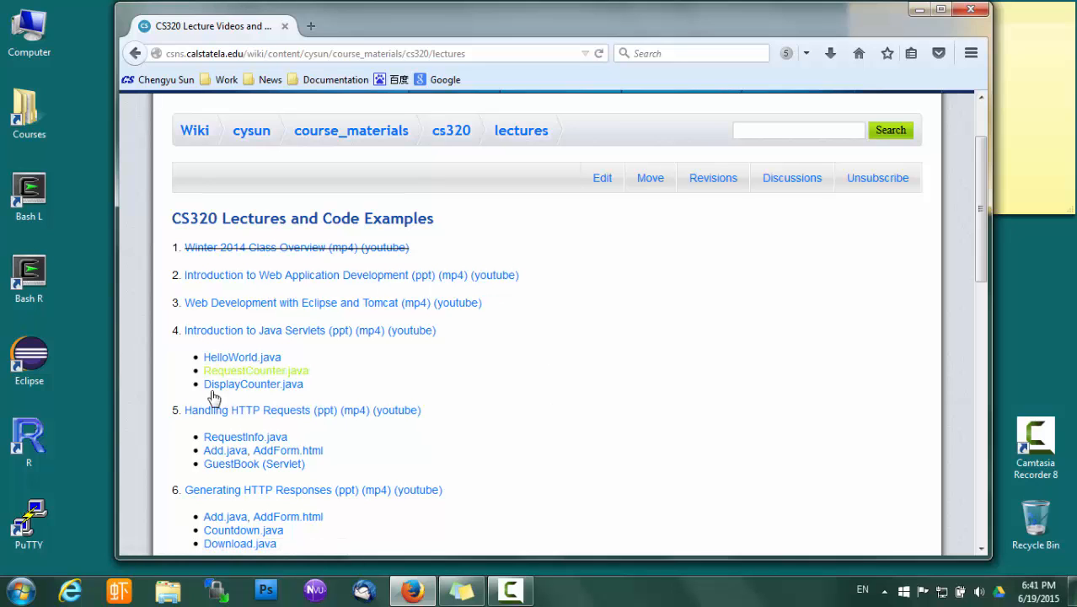
scroll("down", 3)
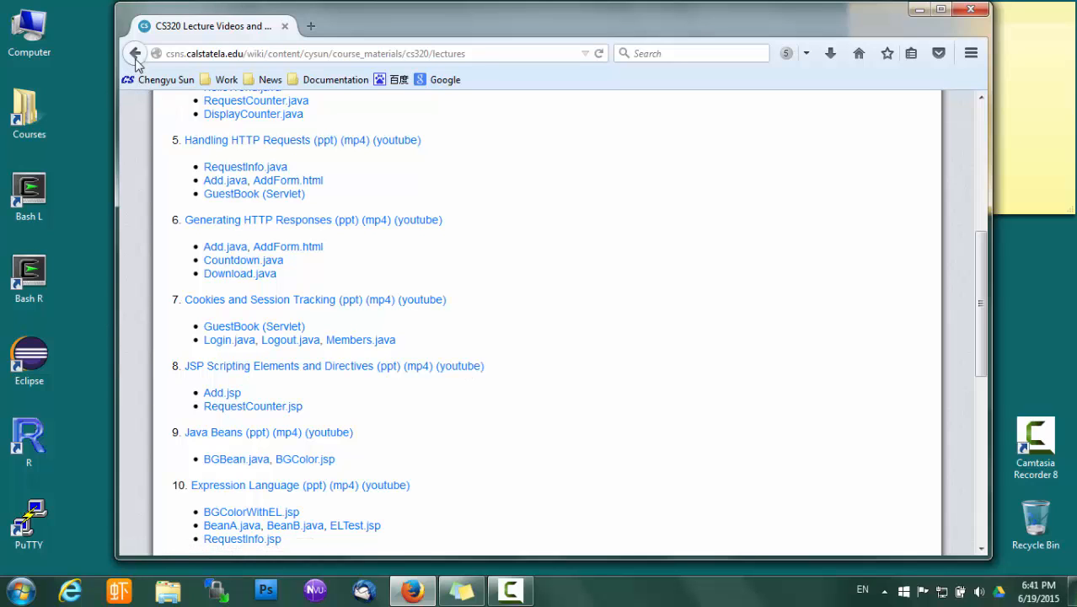
left_click(134, 52)
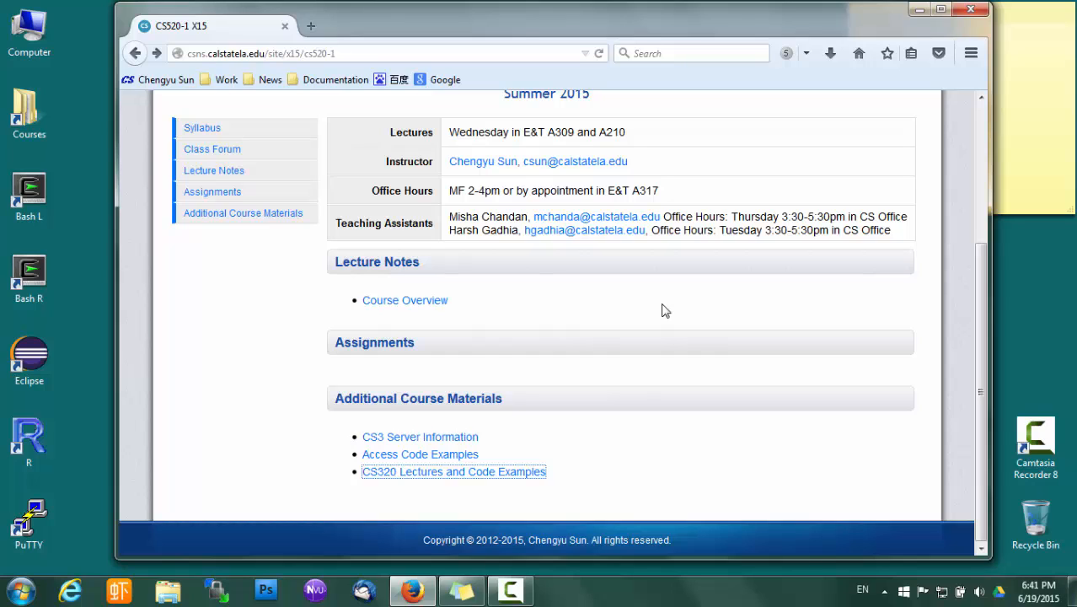
mouse_move(610, 337)
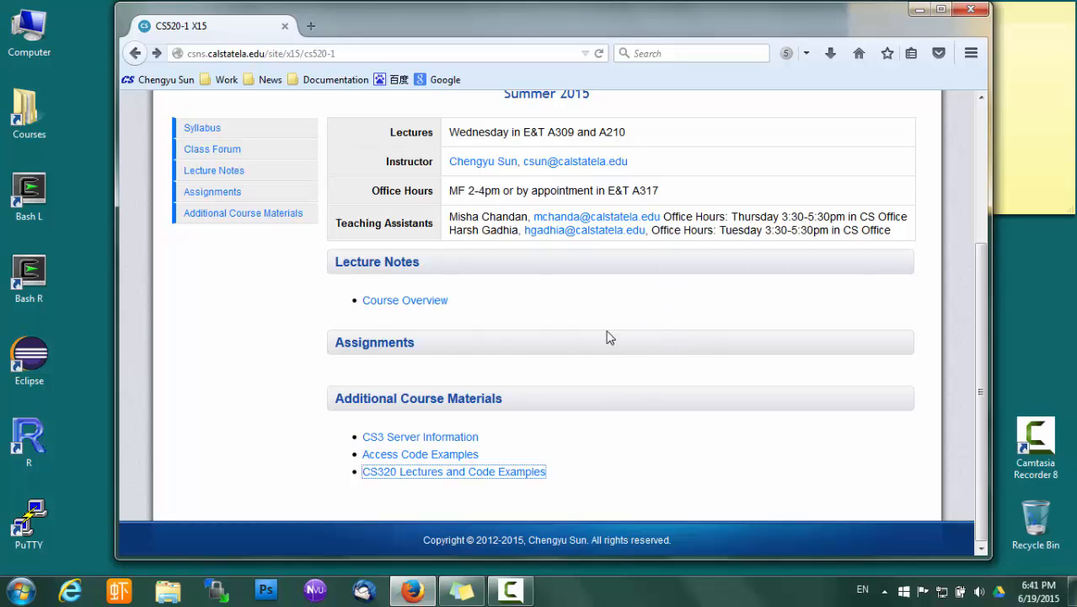
left_click(202, 128)
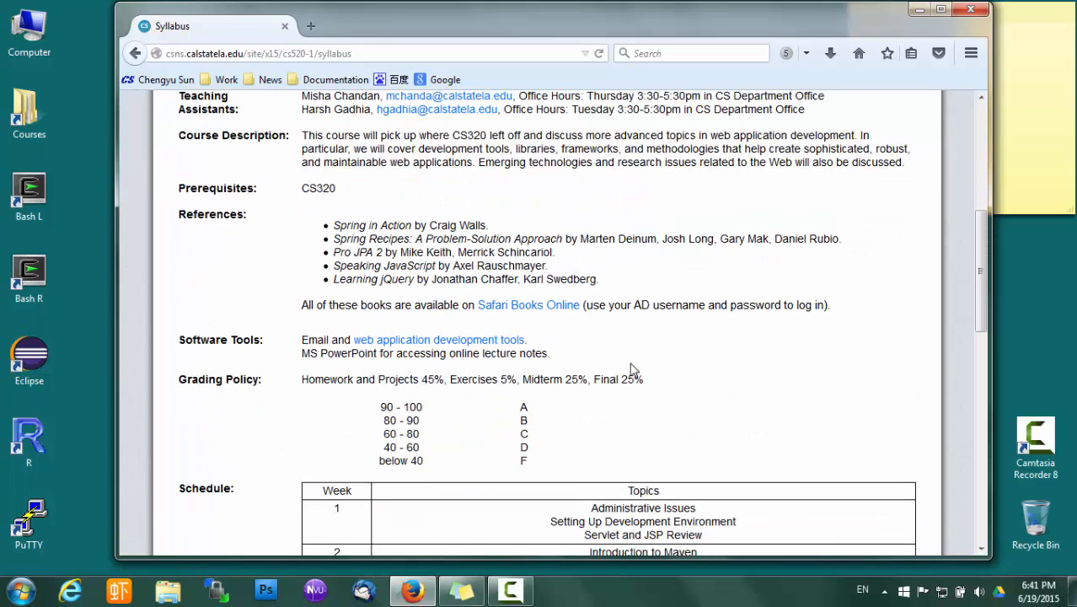
scroll("down", 3)
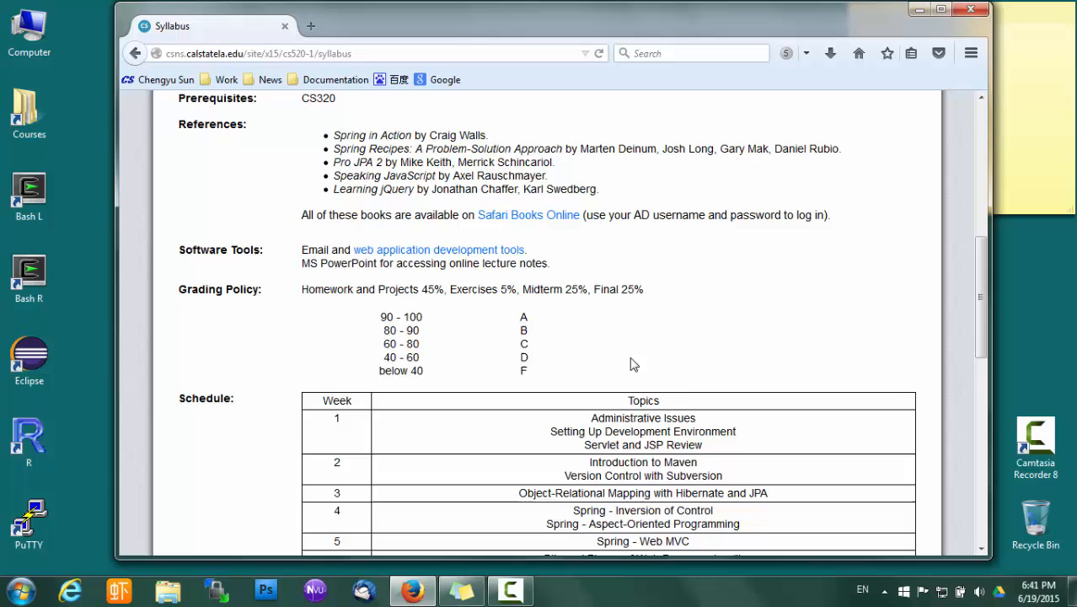
mouse_move(321, 178)
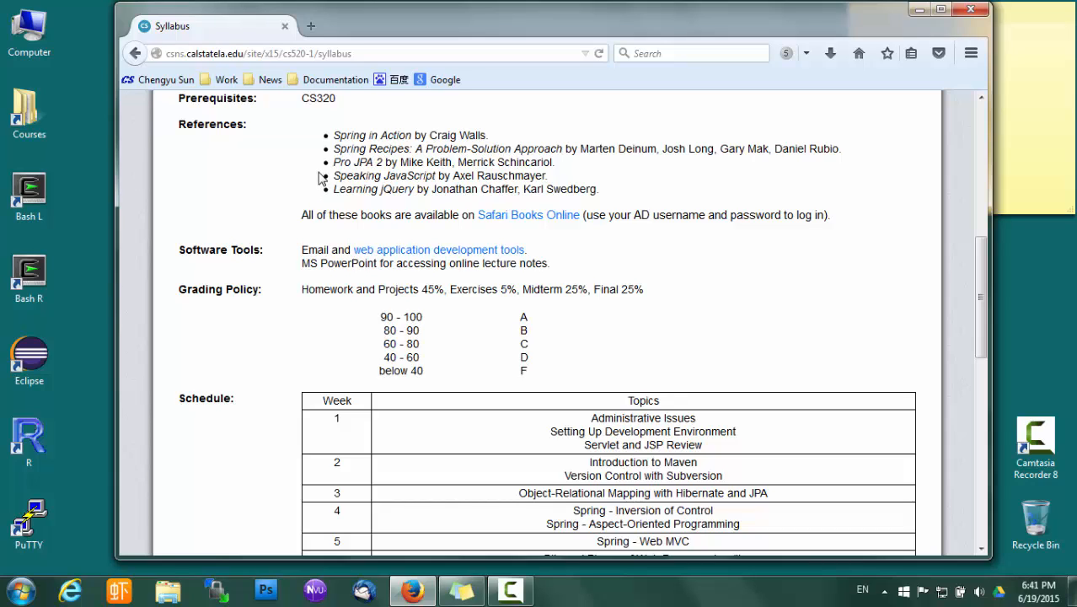
mouse_move(328, 183)
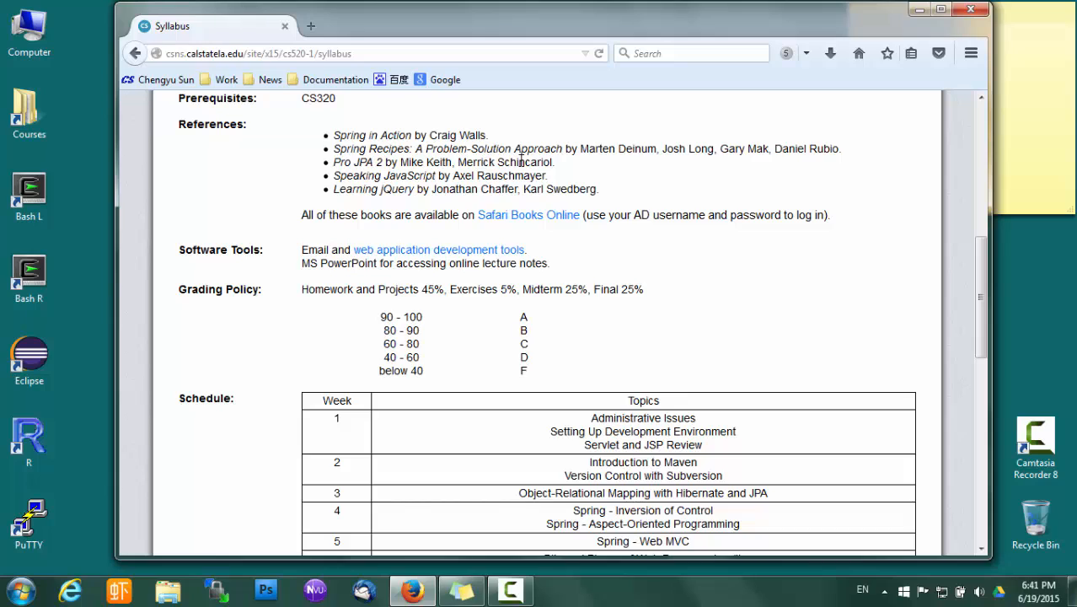
mouse_move(654, 182)
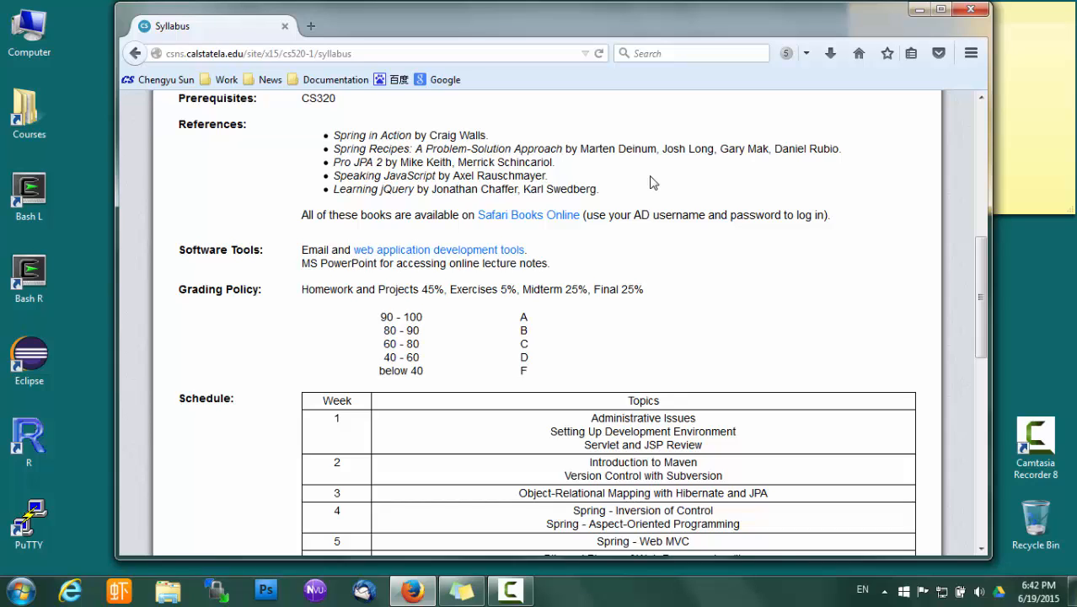
mouse_move(627, 180)
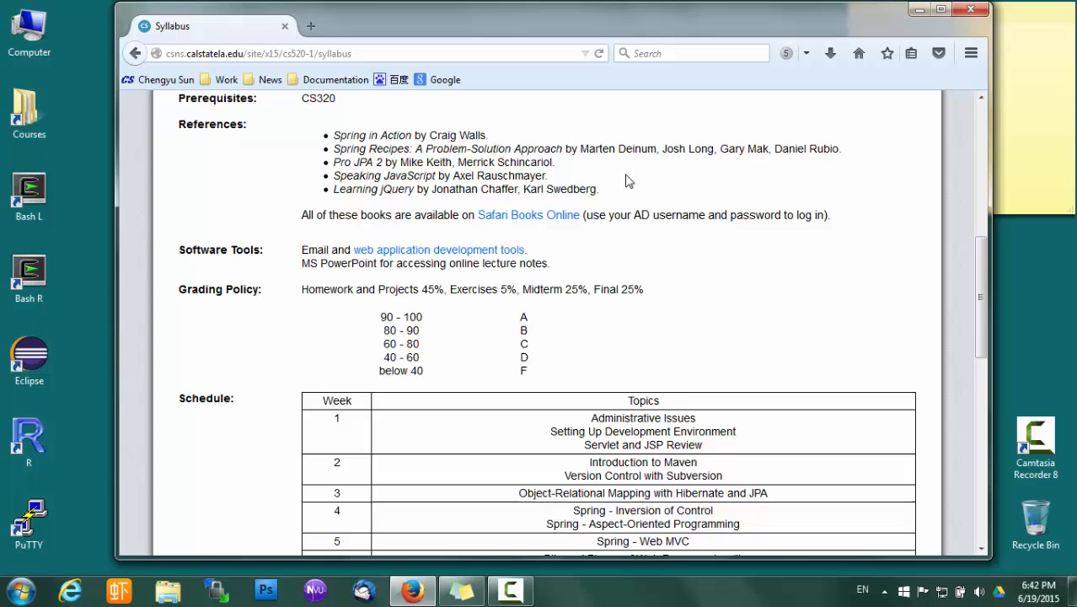
mouse_move(627, 236)
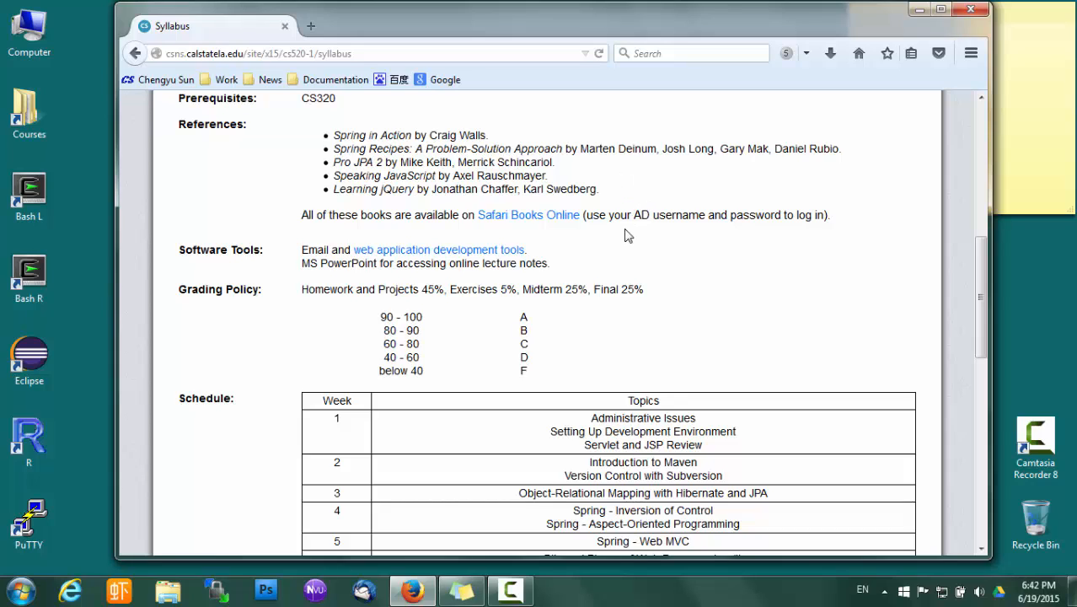
left_click(529, 214)
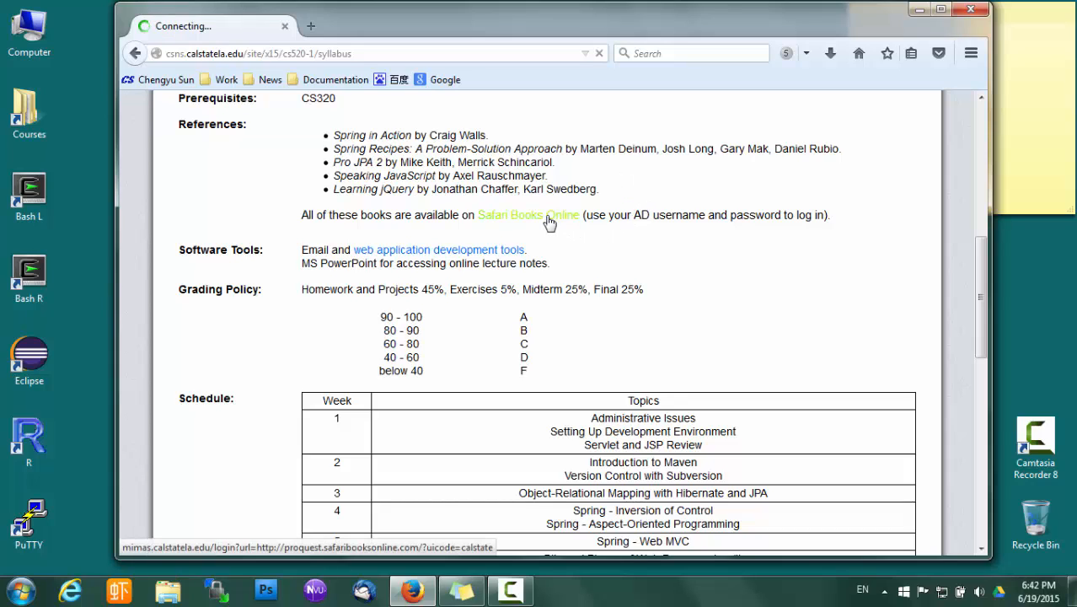
left_click(530, 216)
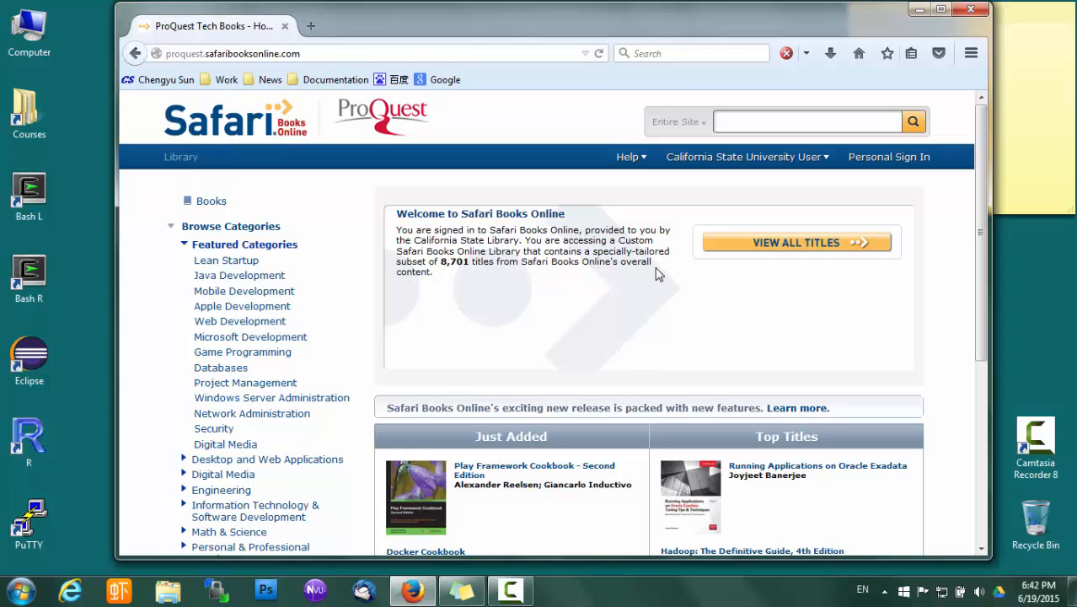
mouse_move(657, 257)
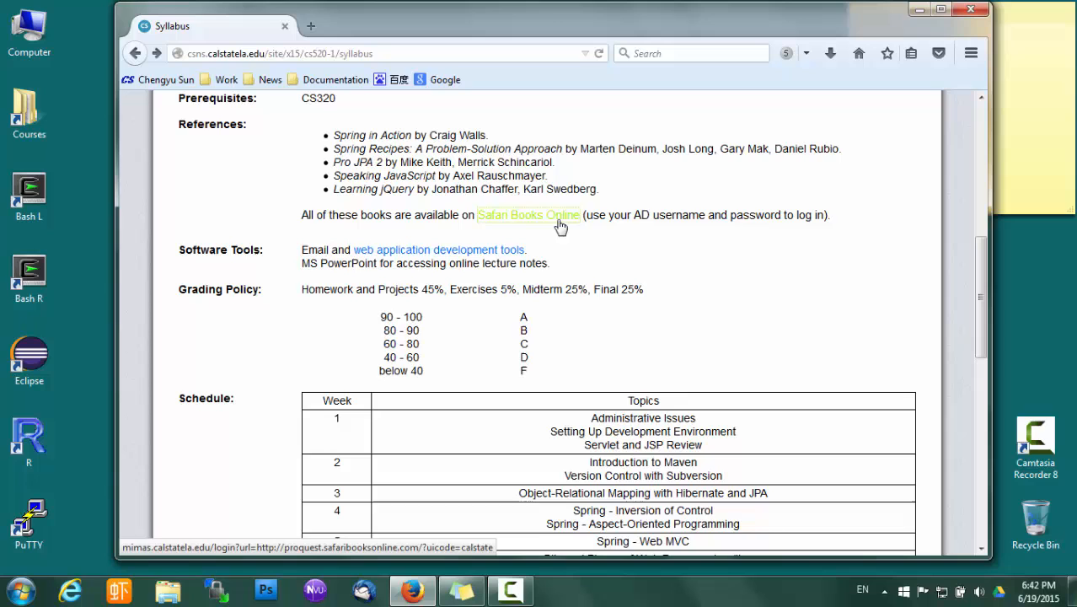
left_click(530, 214)
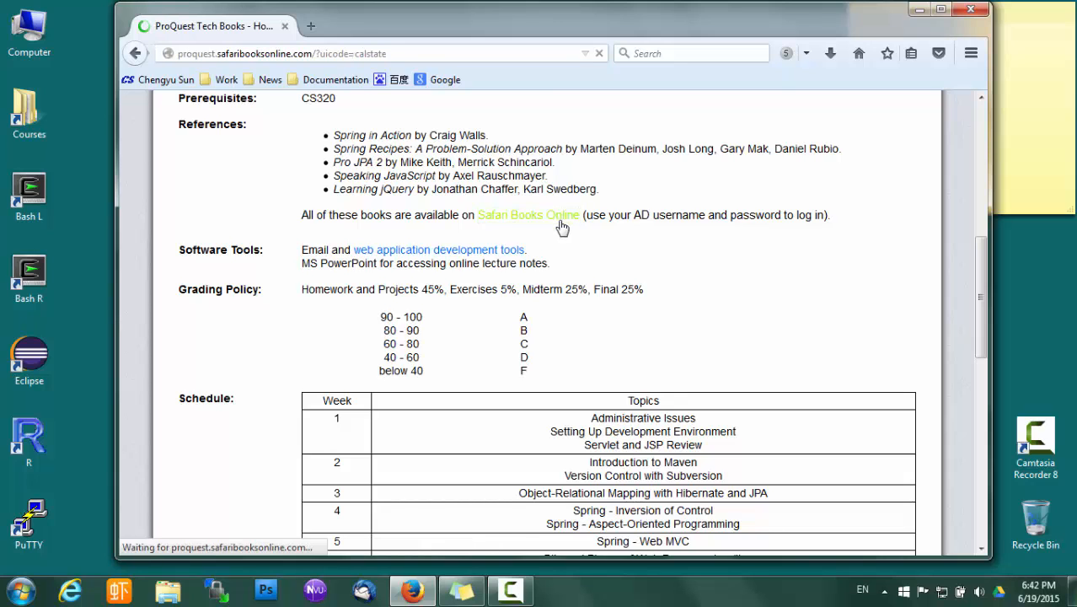
left_click(528, 216)
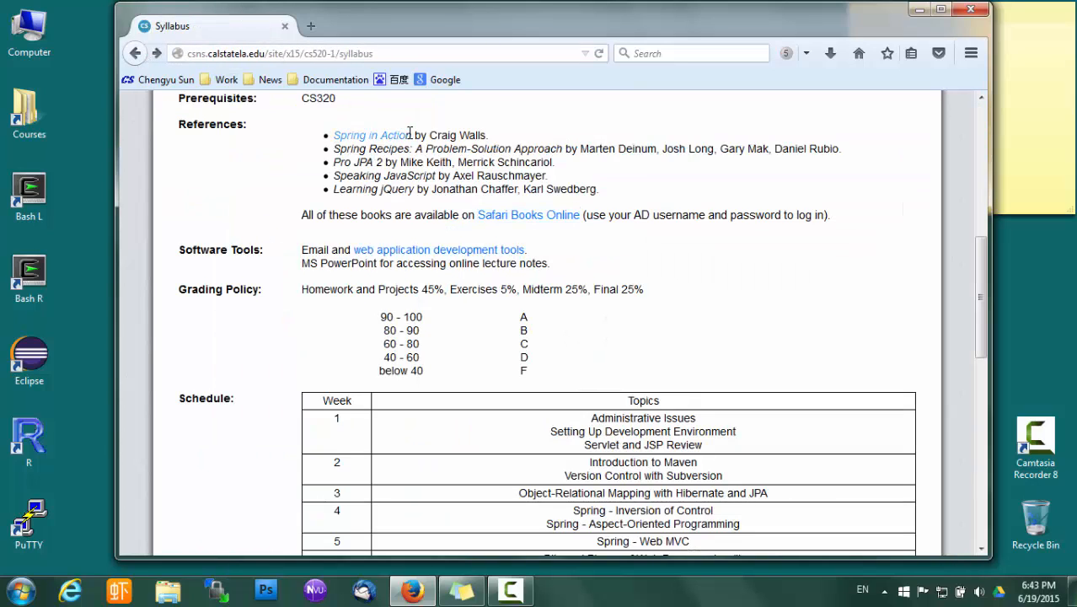
left_click(529, 215)
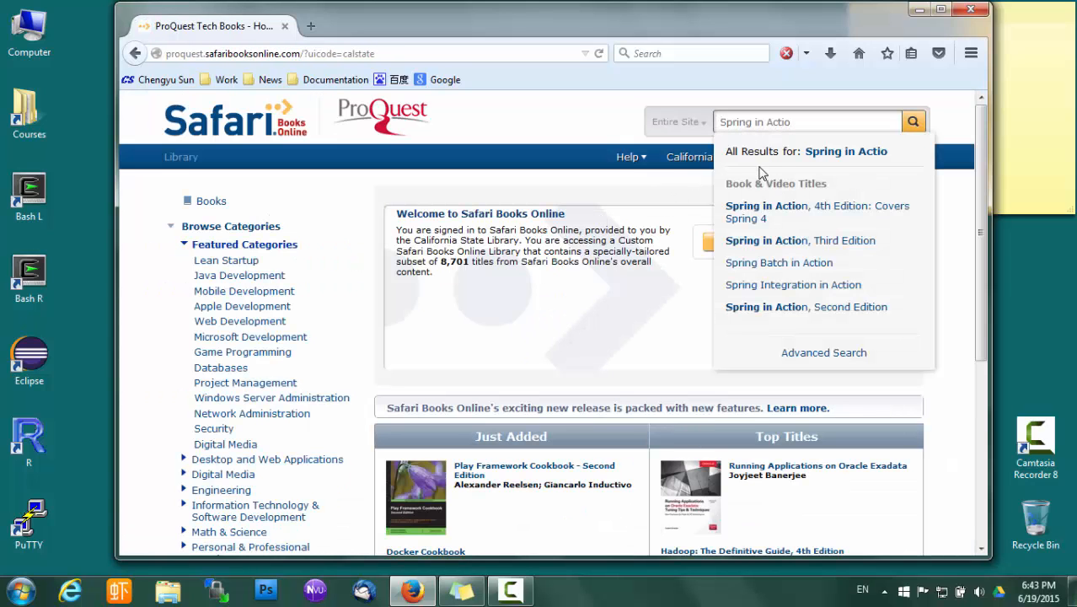
left_click(816, 212)
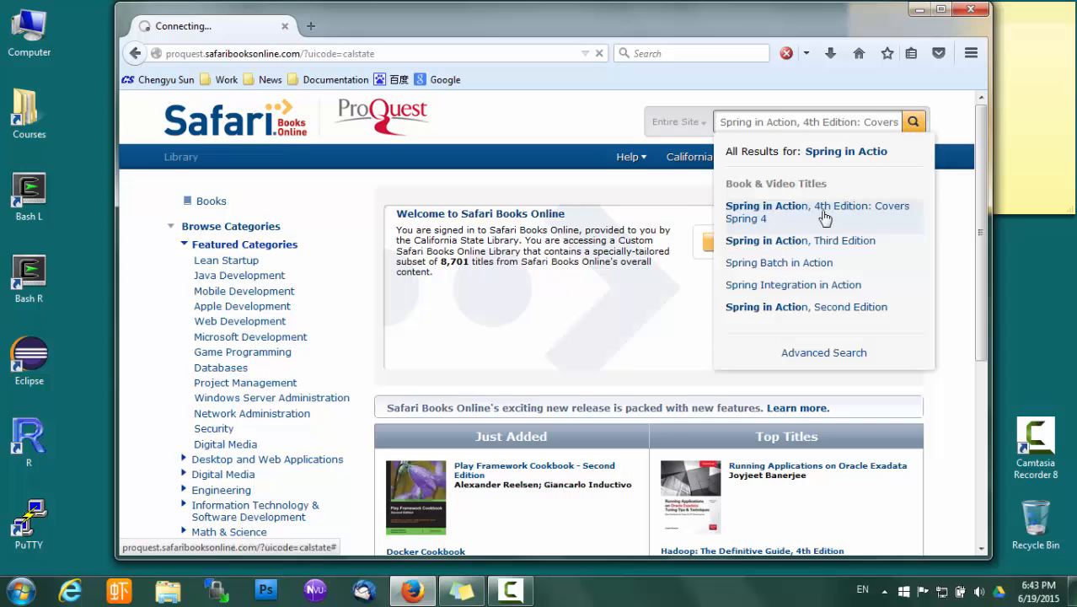
left_click(816, 205)
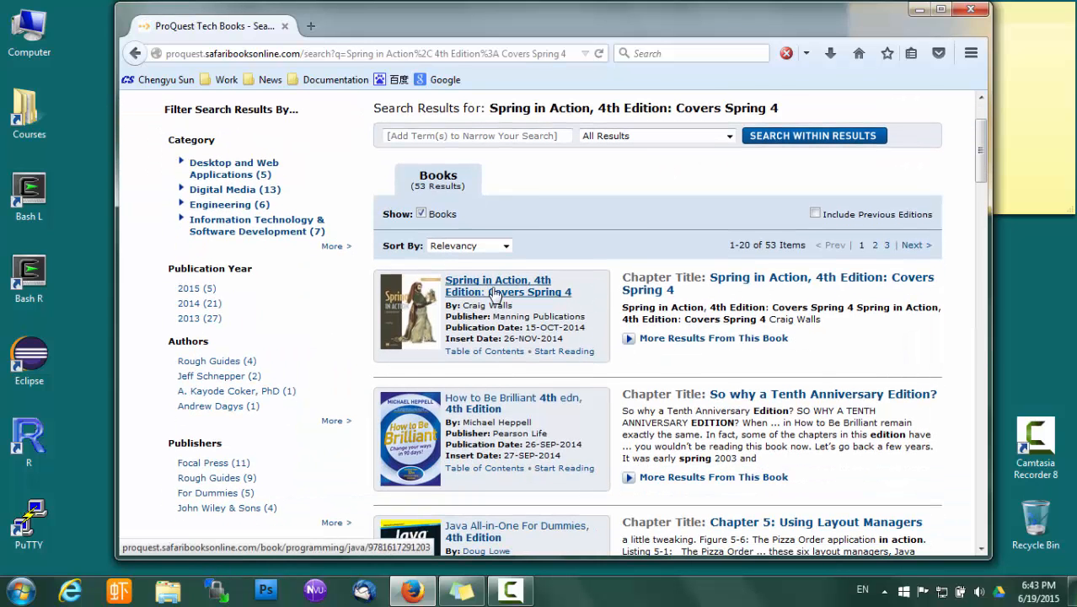
left_click(498, 285)
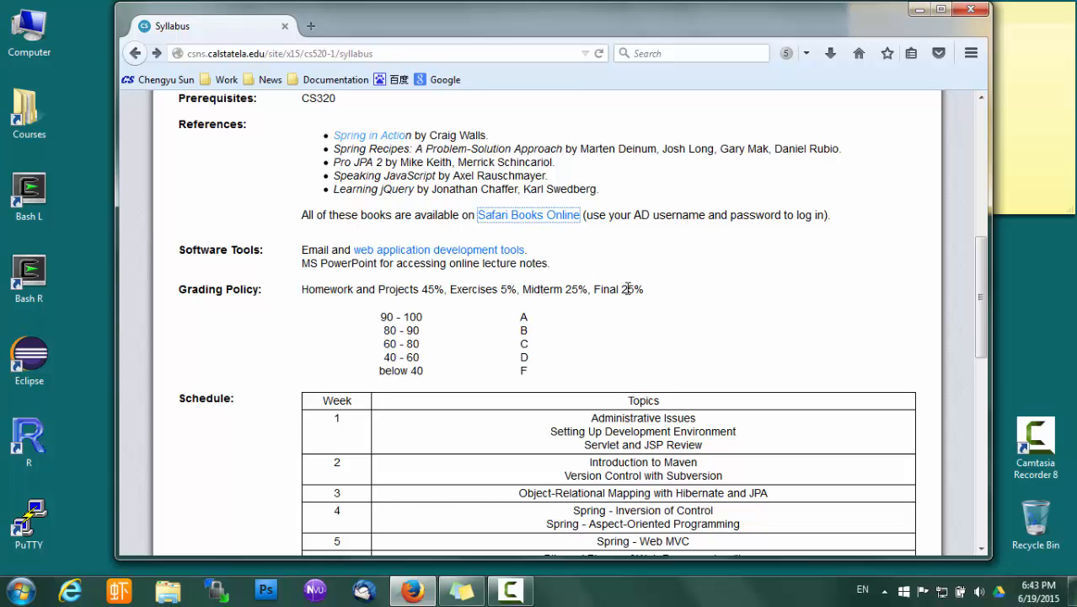
scroll("down", 3)
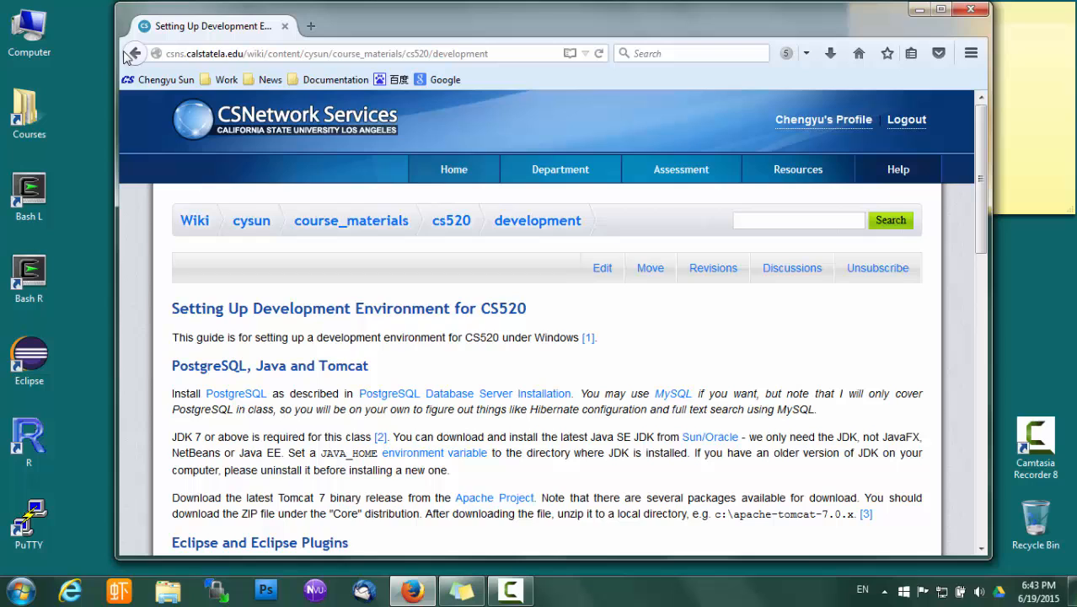
mouse_move(135, 53)
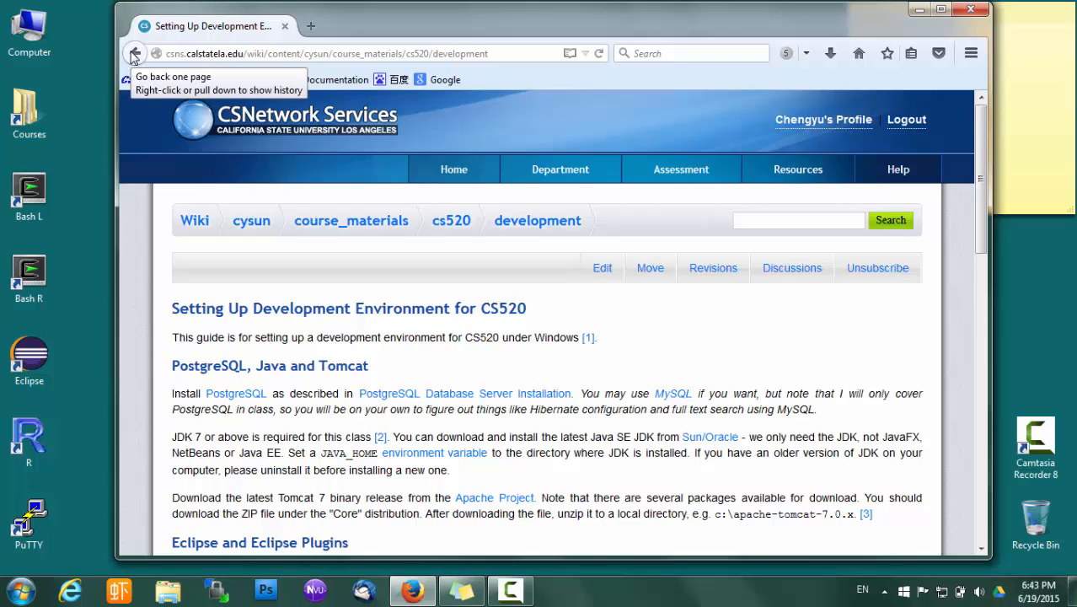
left_click(135, 52)
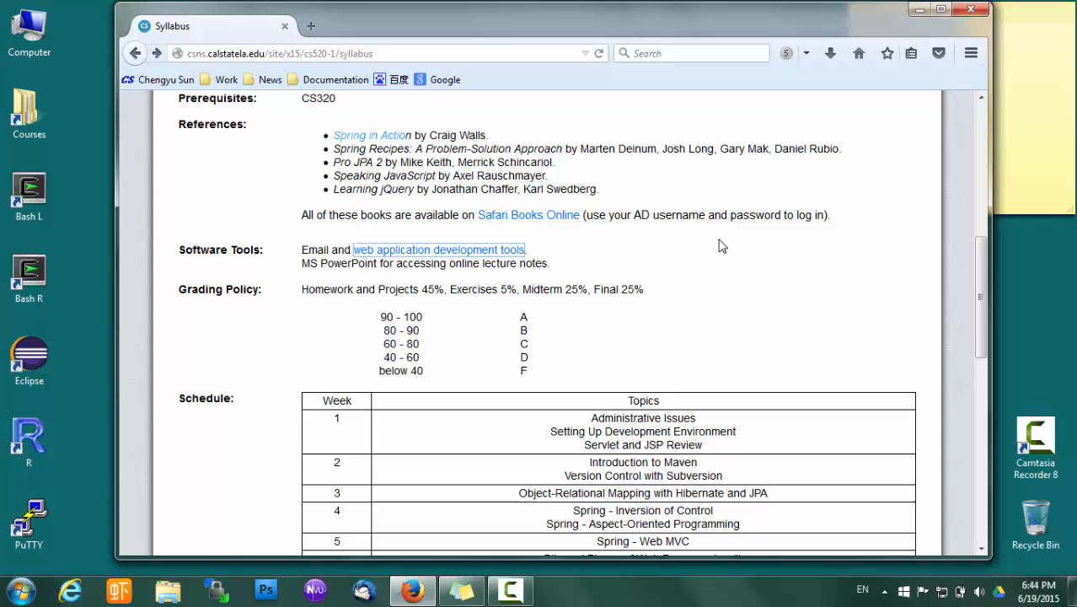
scroll("down", 3)
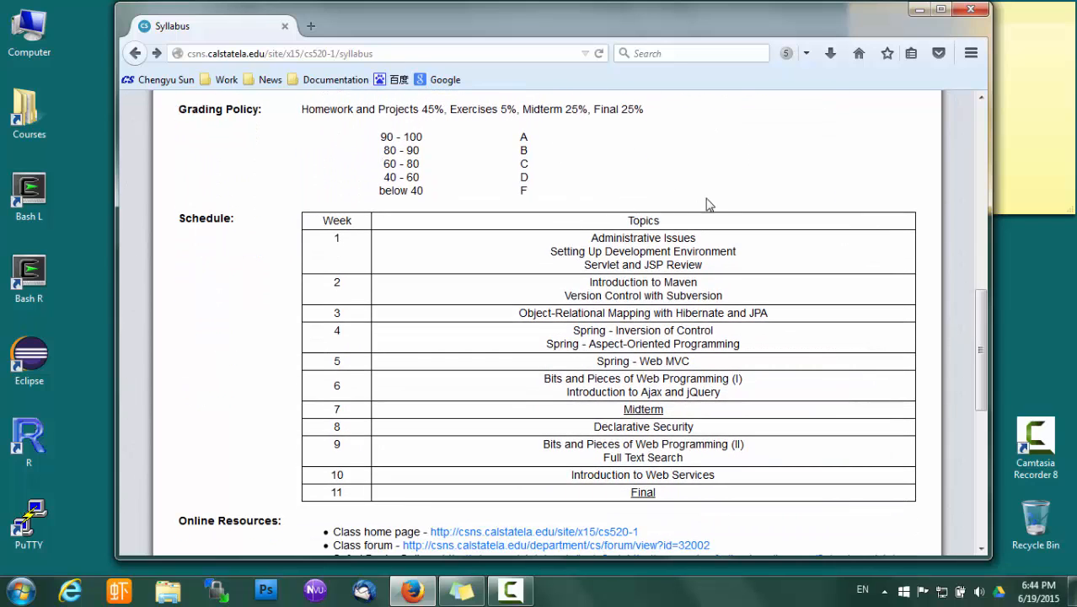
mouse_move(823, 236)
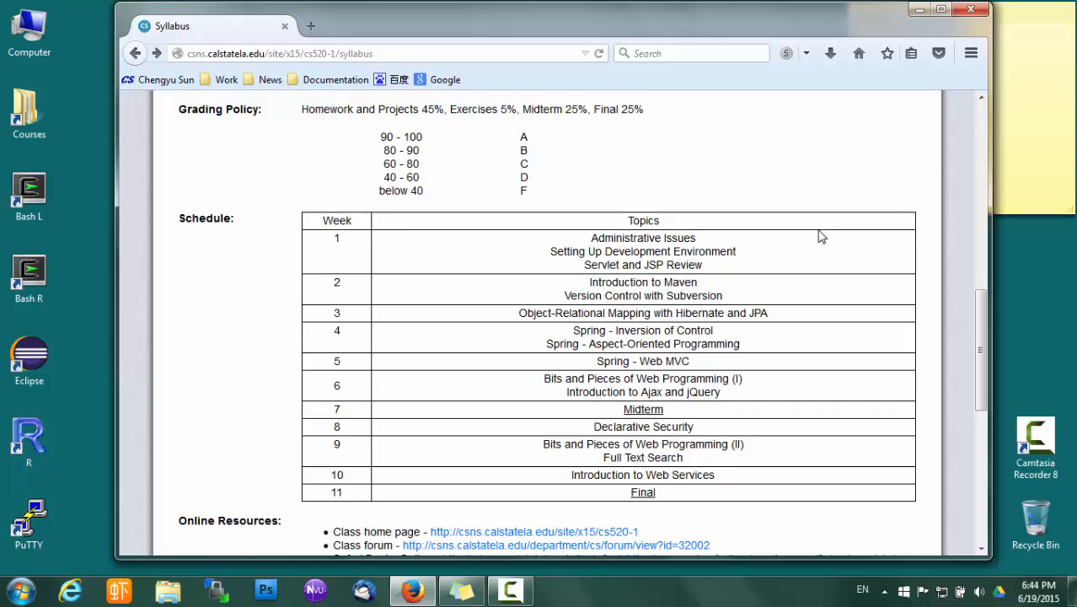
mouse_move(492, 152)
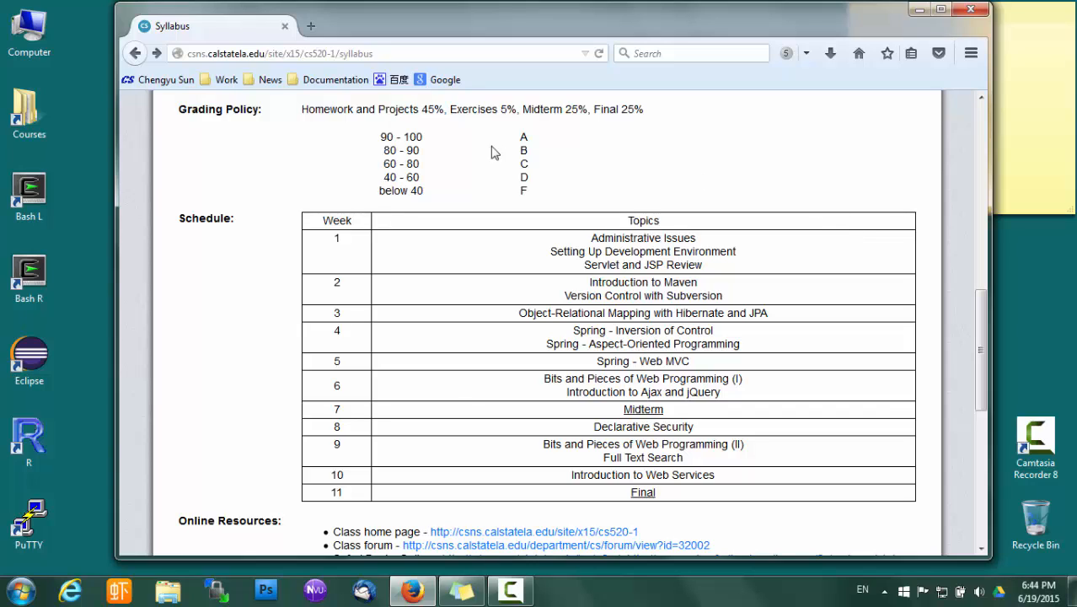
mouse_move(563, 133)
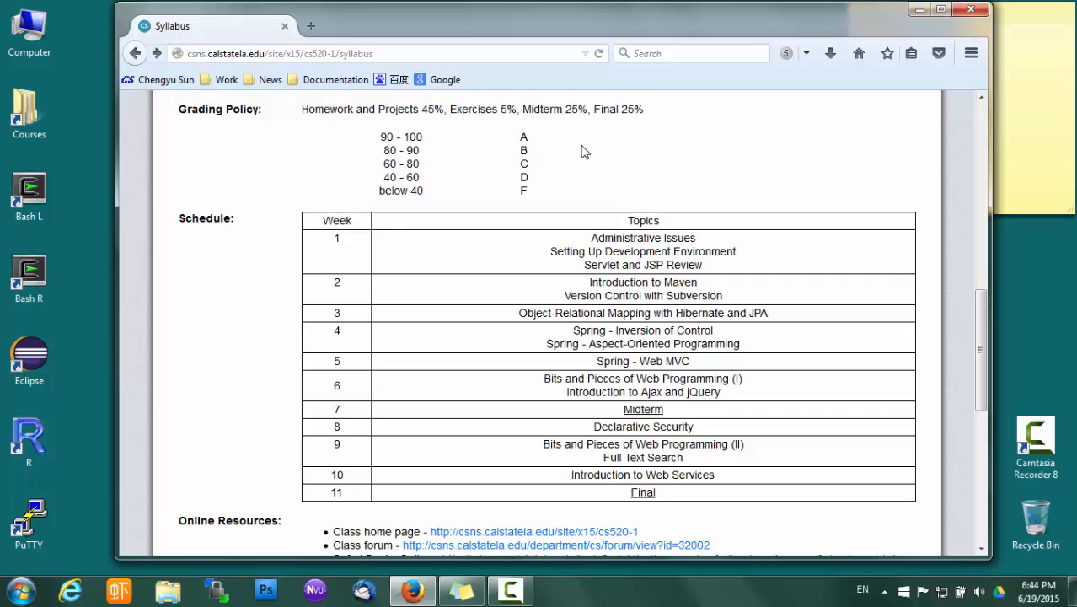
mouse_move(627, 155)
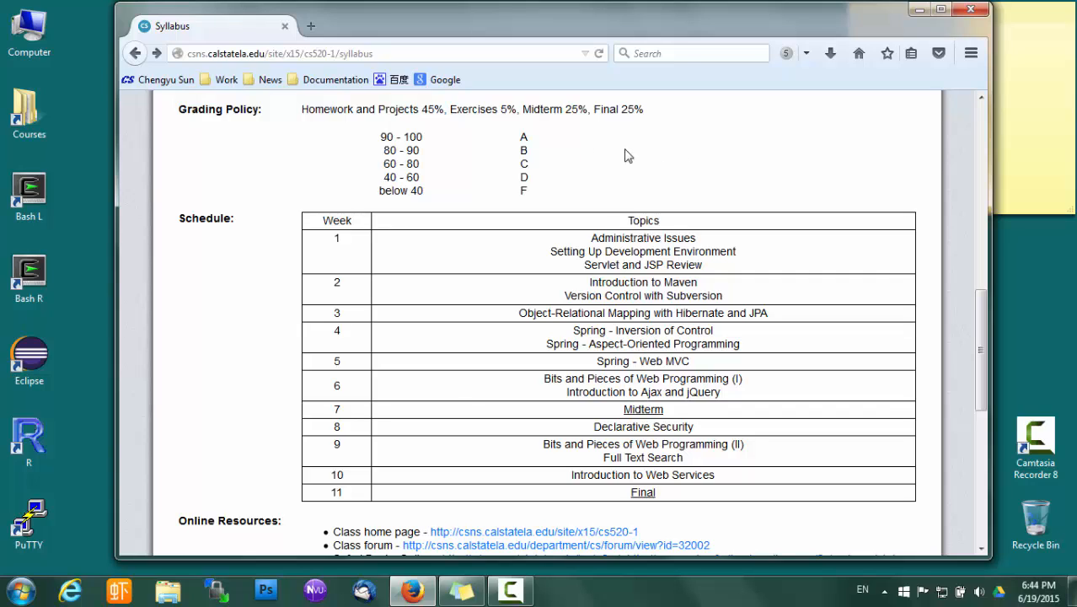
mouse_move(630, 155)
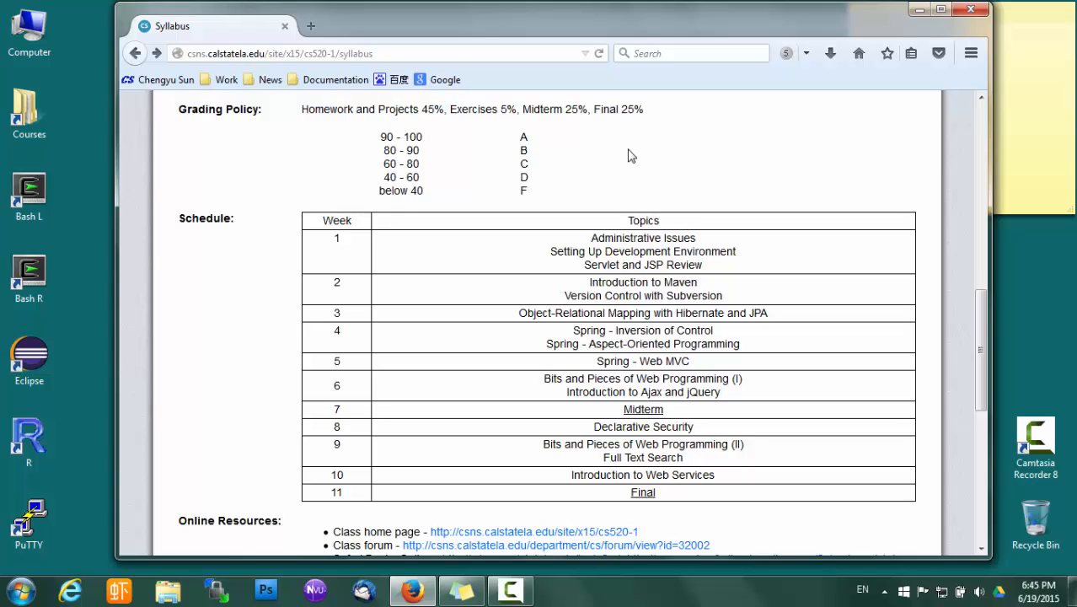
scroll("down", 3)
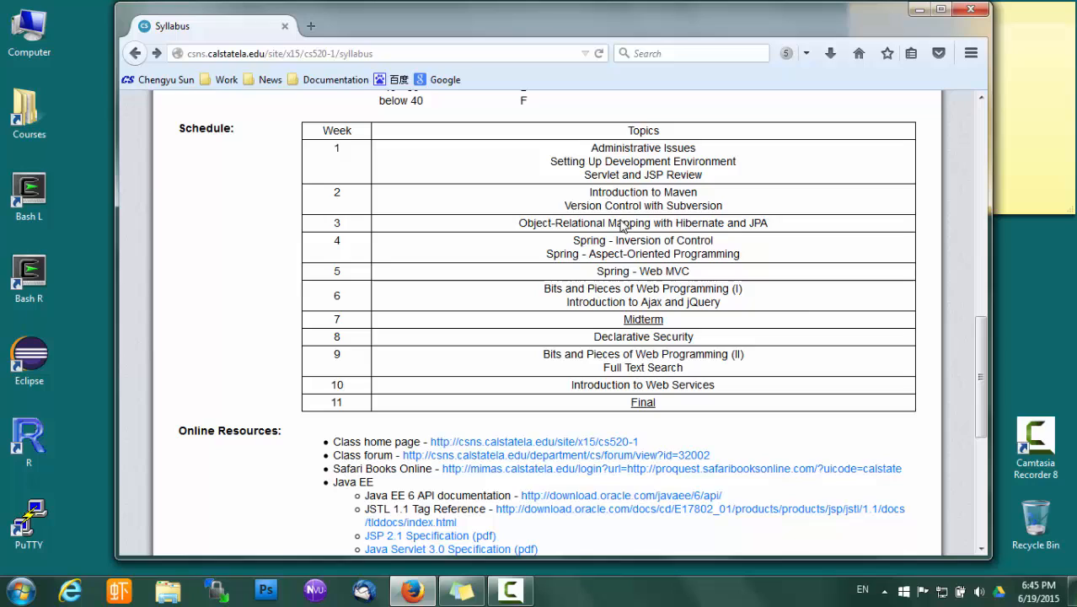
mouse_move(649, 288)
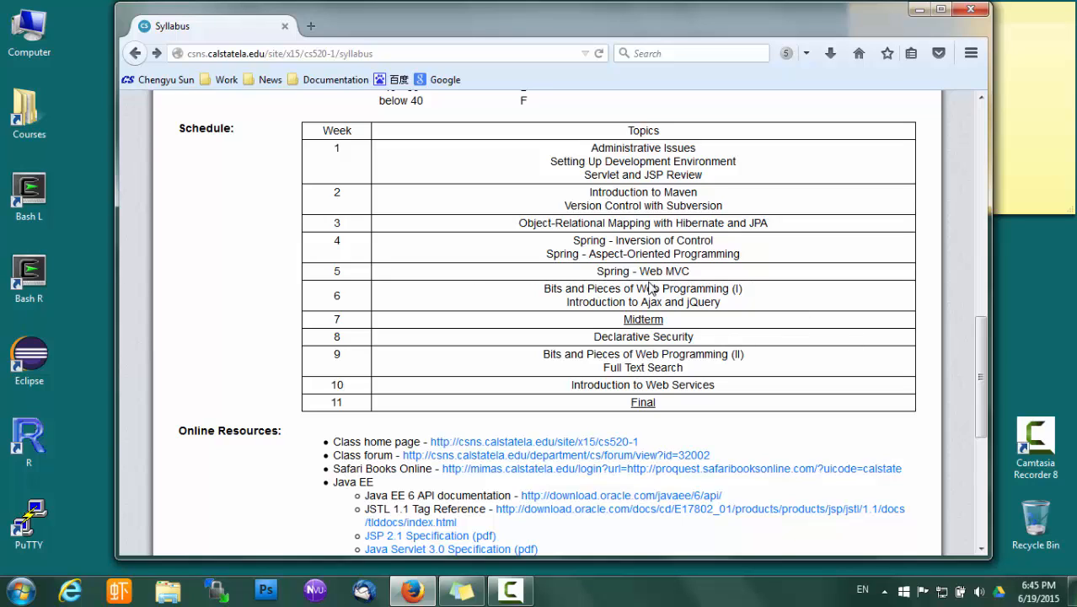
mouse_move(641, 285)
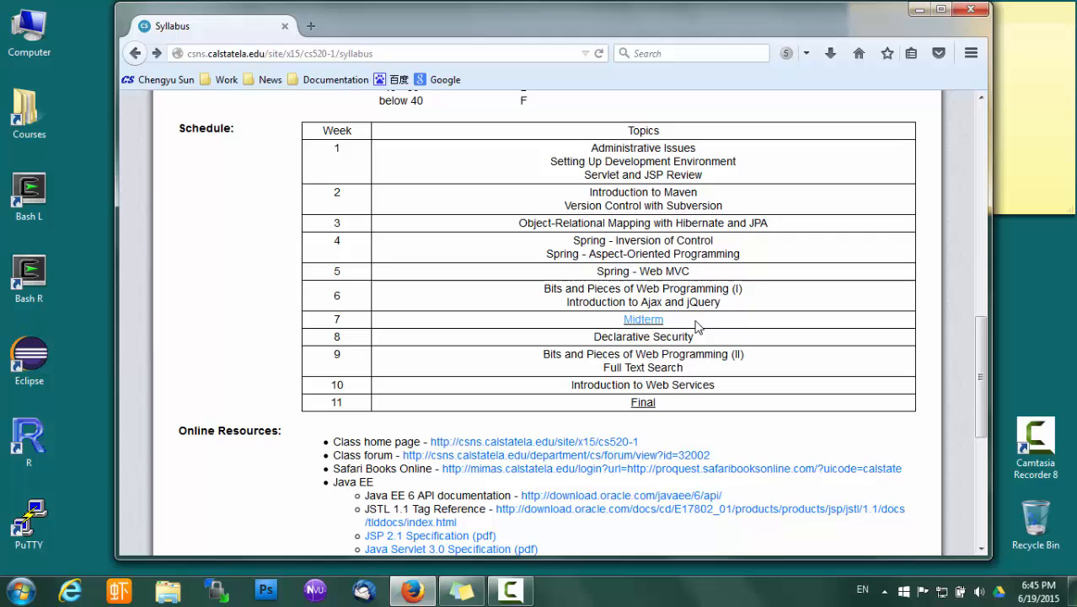
mouse_move(745, 312)
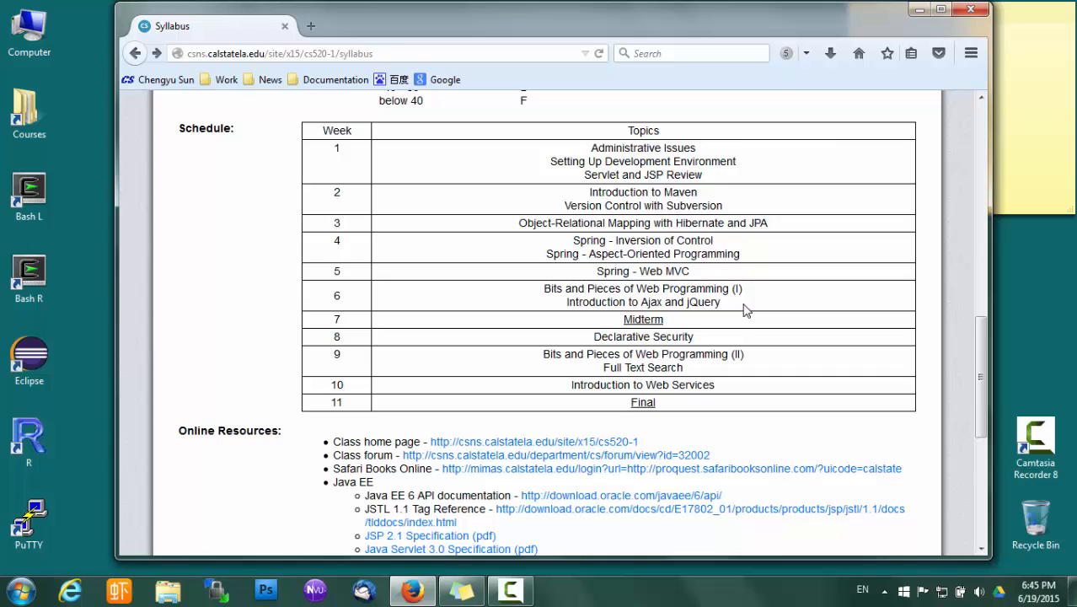
Step: Scroll past the Schedule table to the Online Resources links (Spring, Hibernate, JavaScript, Full Text Search)
scroll("down", 3)
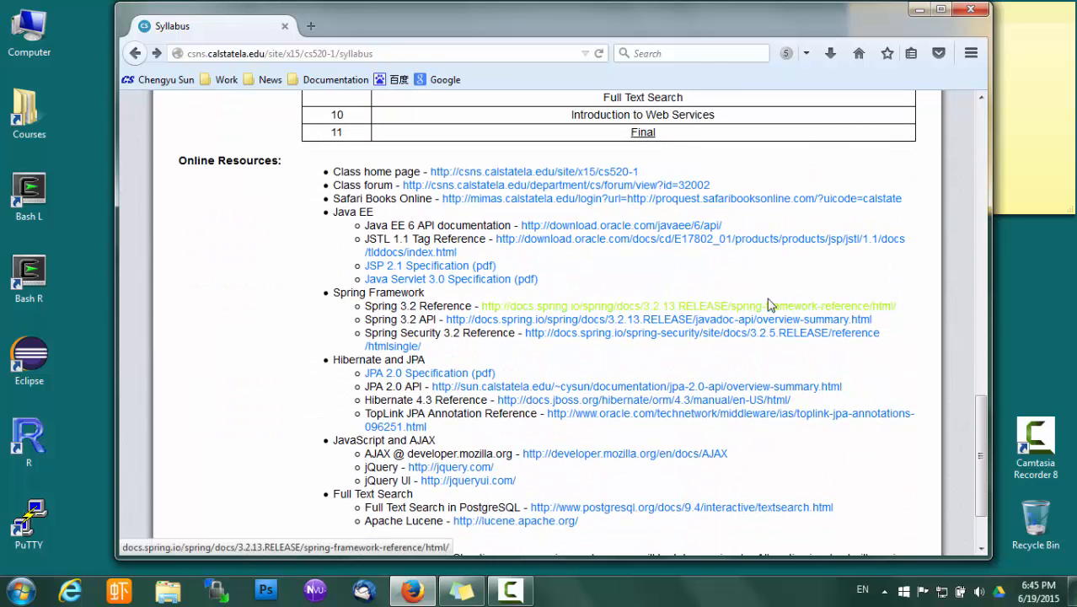
mouse_move(664, 277)
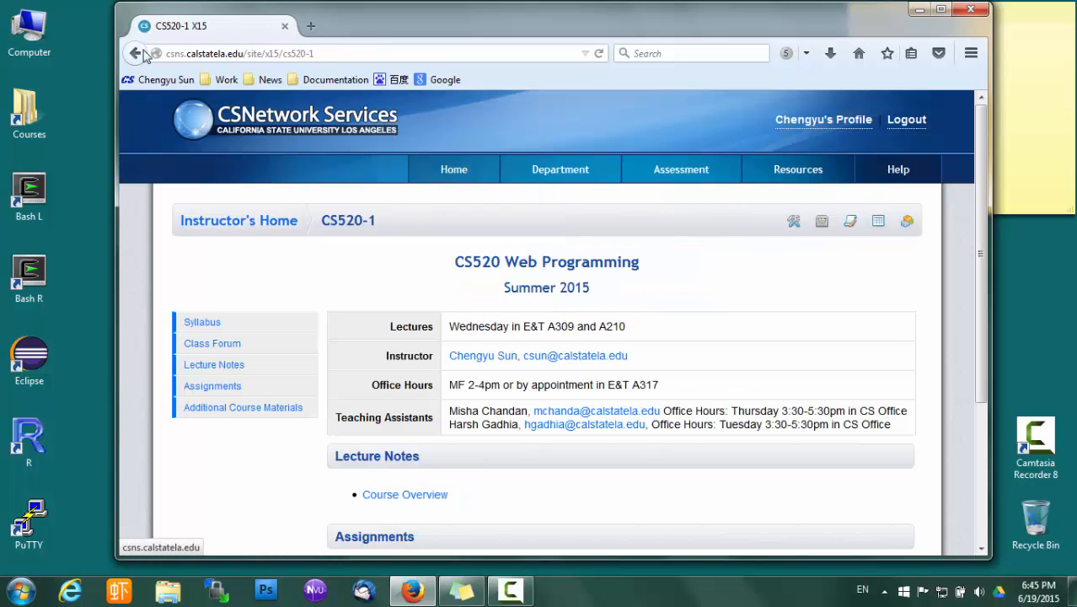
Step: Return from the CS520 class home page to the syllabus's Online Resources list
left_click(202, 322)
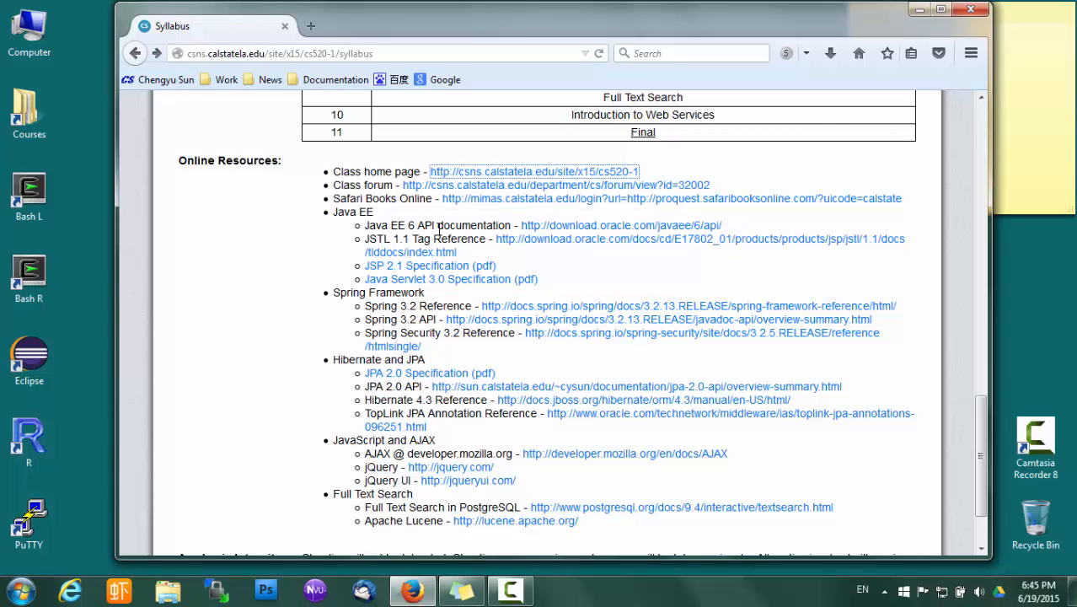
mouse_move(448, 203)
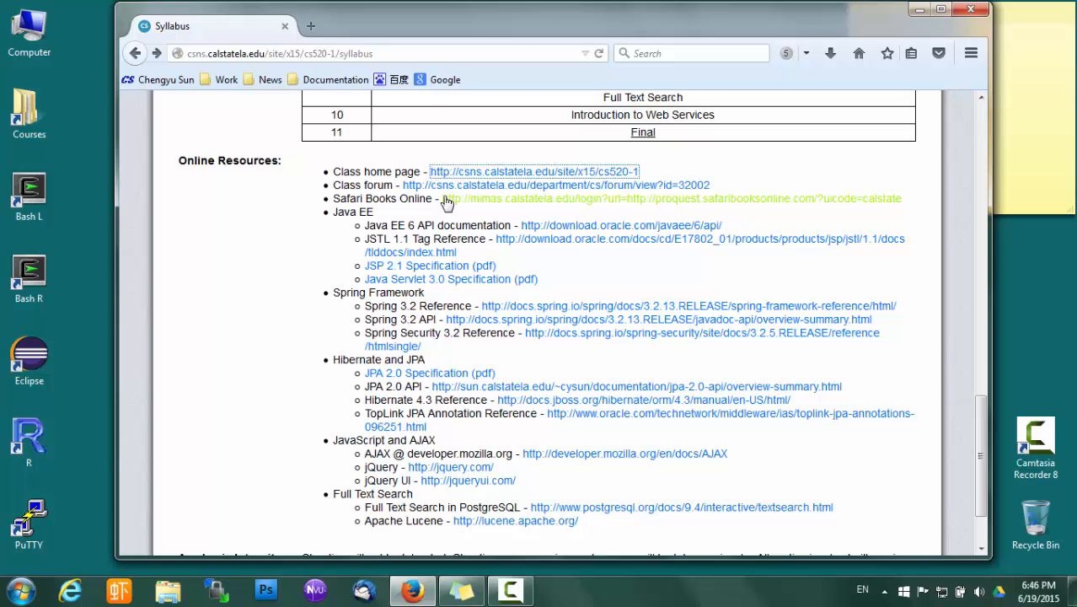
mouse_move(452, 196)
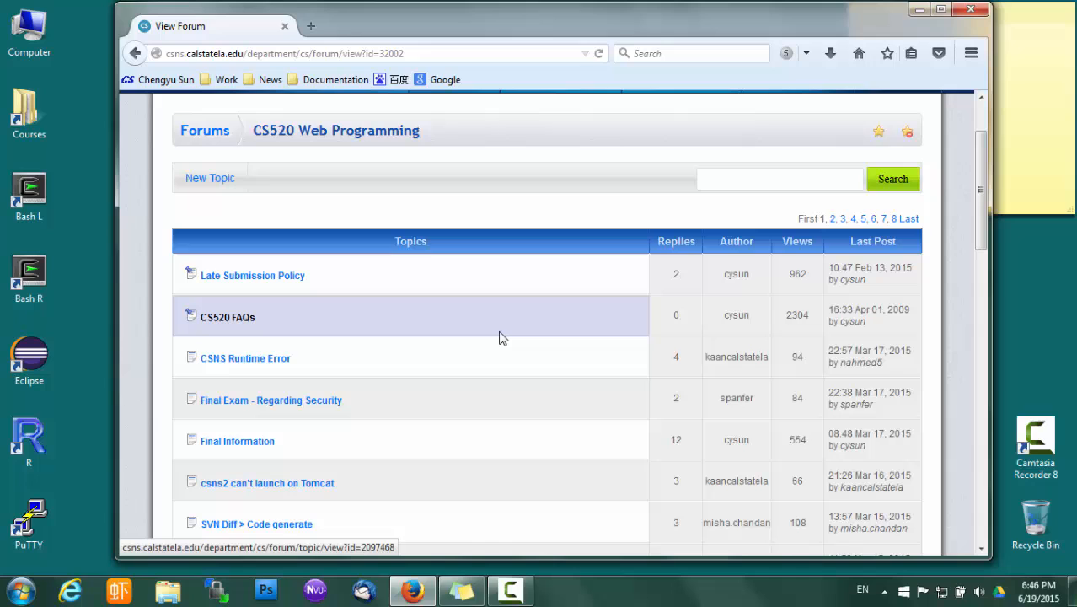
scroll("down", 3)
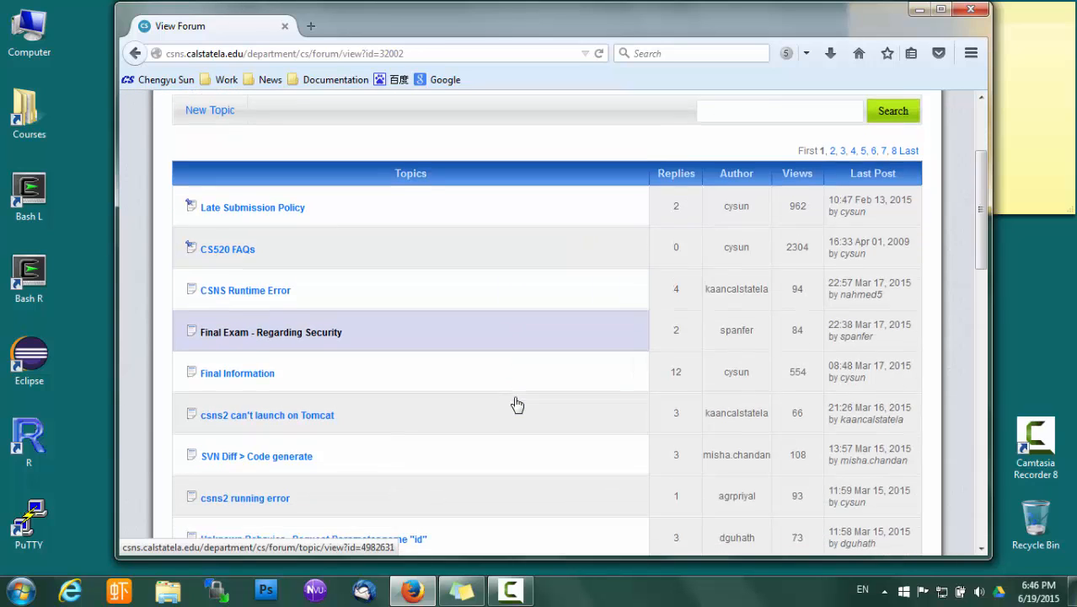
scroll("down", 3)
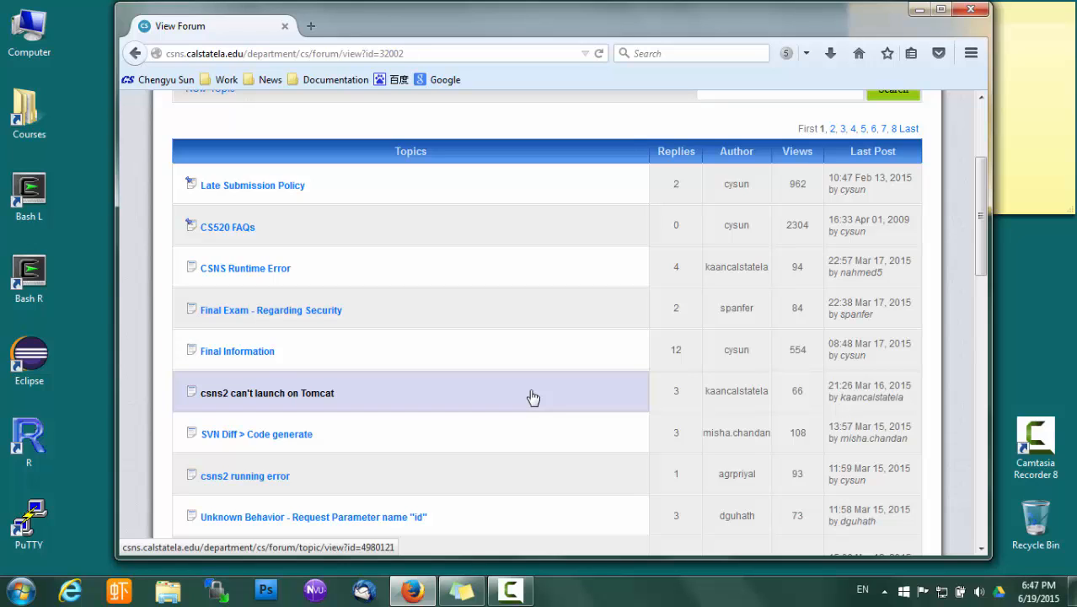
mouse_move(297, 201)
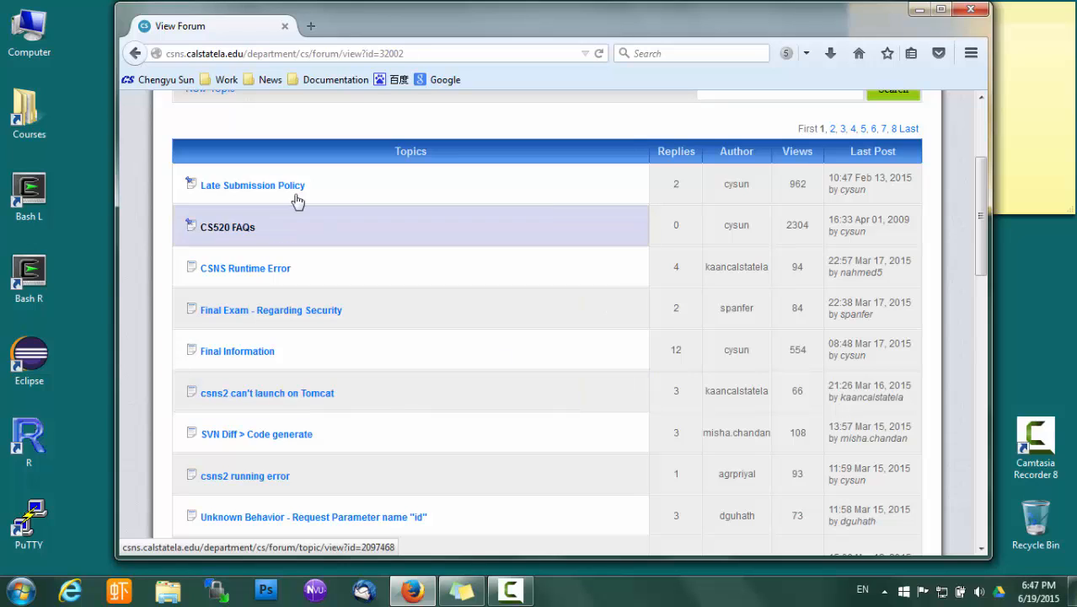
left_click(252, 183)
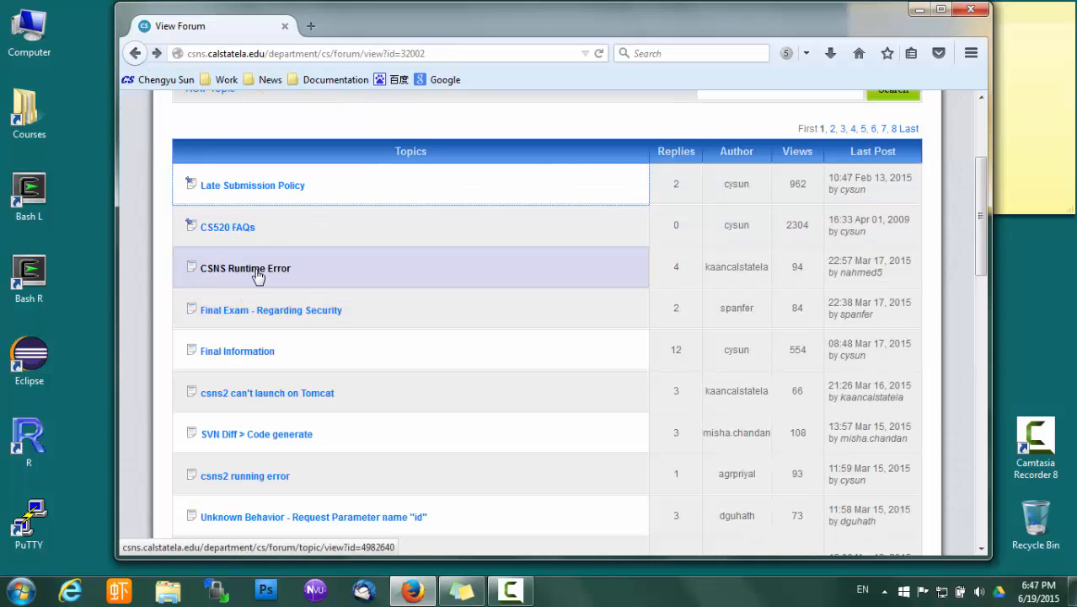
left_click(226, 226)
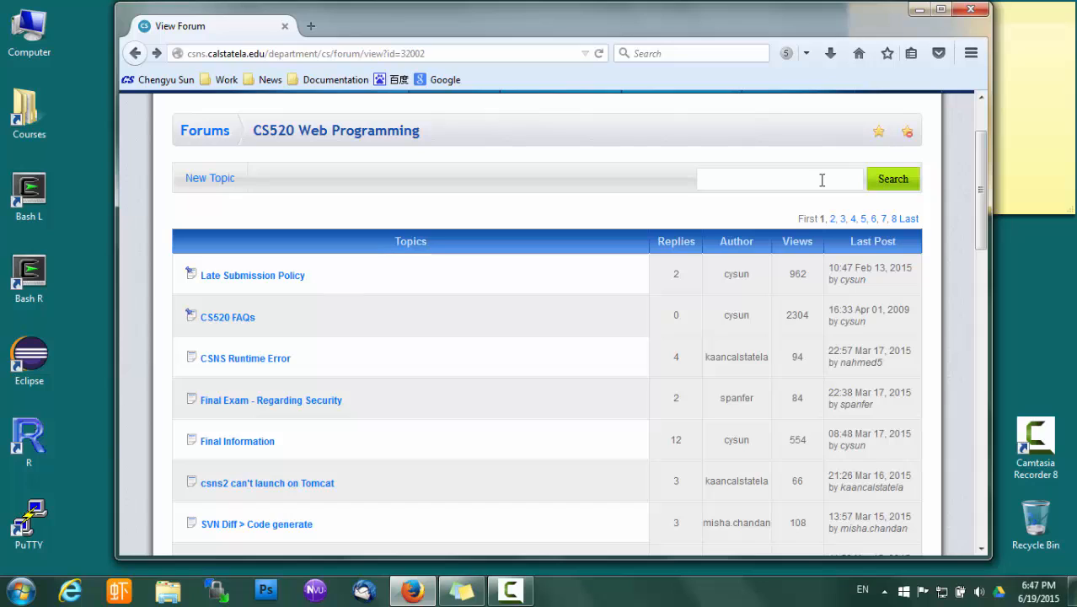
Step: Search the forum for 'tomcat startup problem', view the three matches, then go back to the syllabus
type("tomcat startup problem")
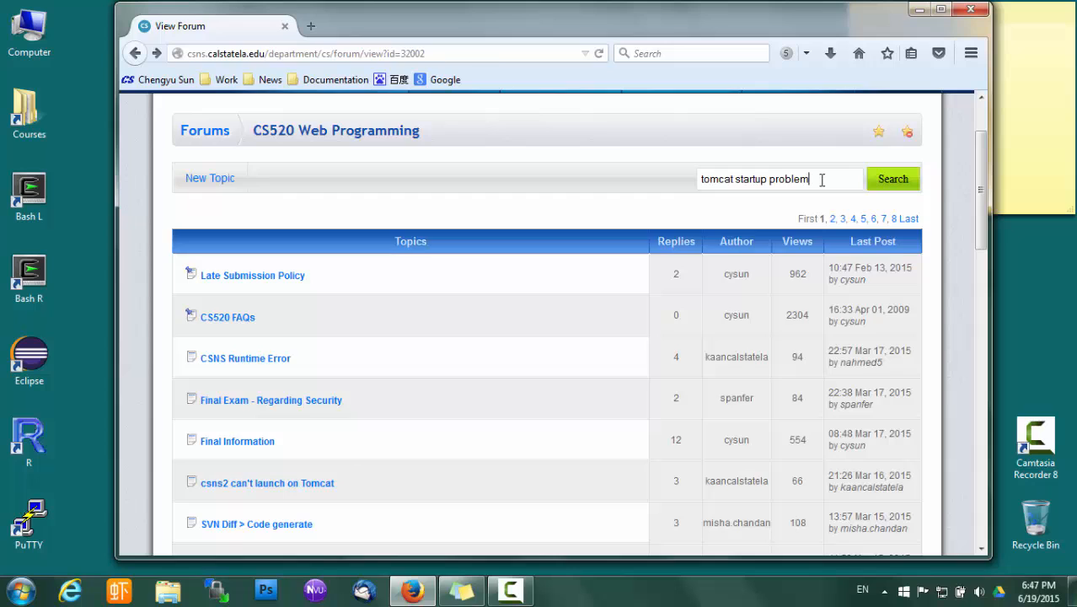
left_click(891, 179)
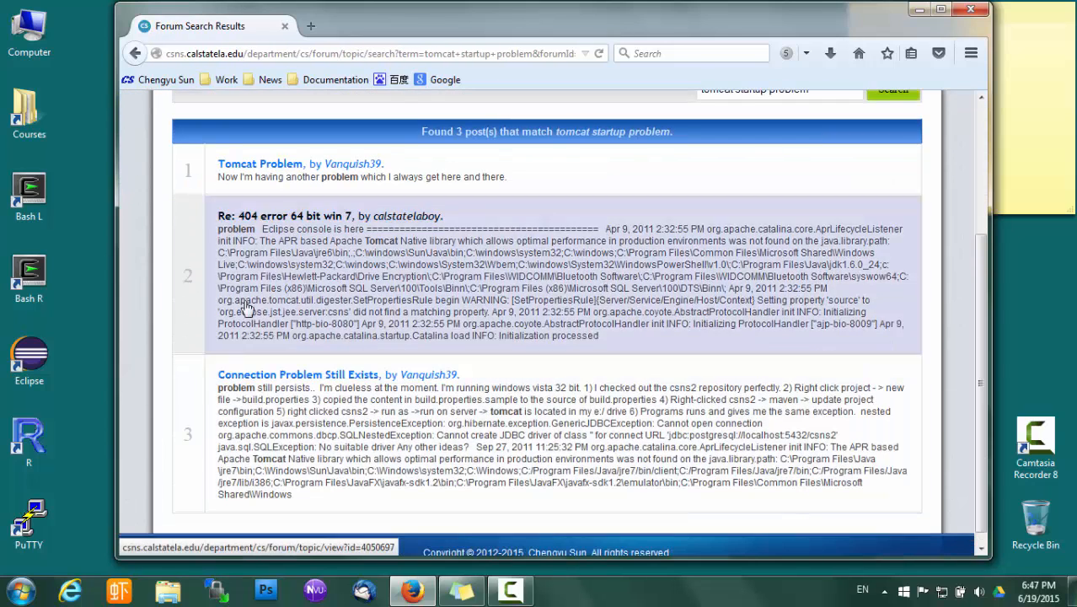
left_click(134, 52)
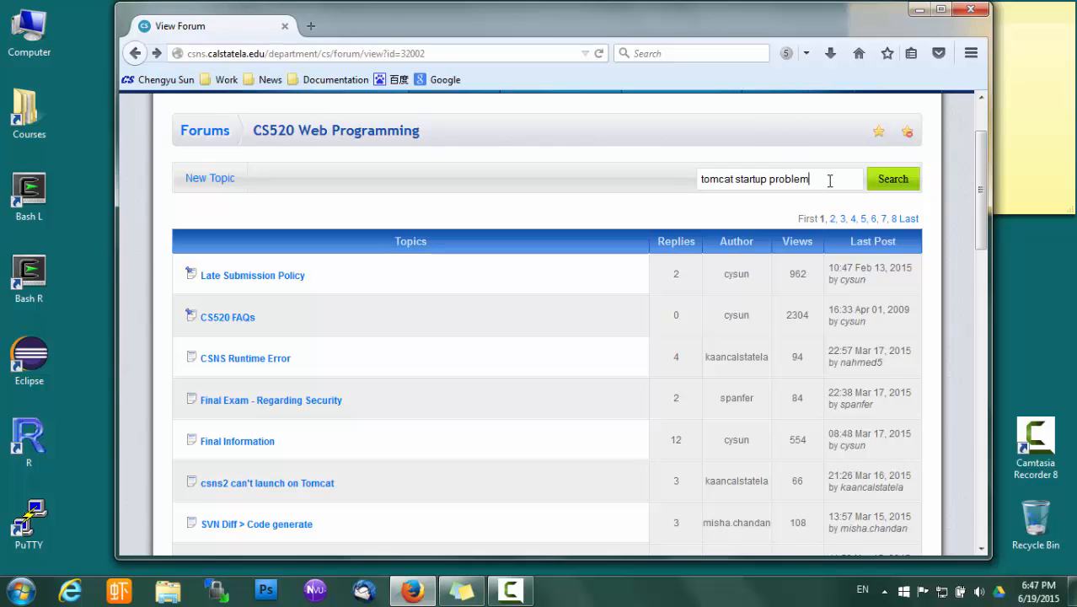
mouse_move(776, 271)
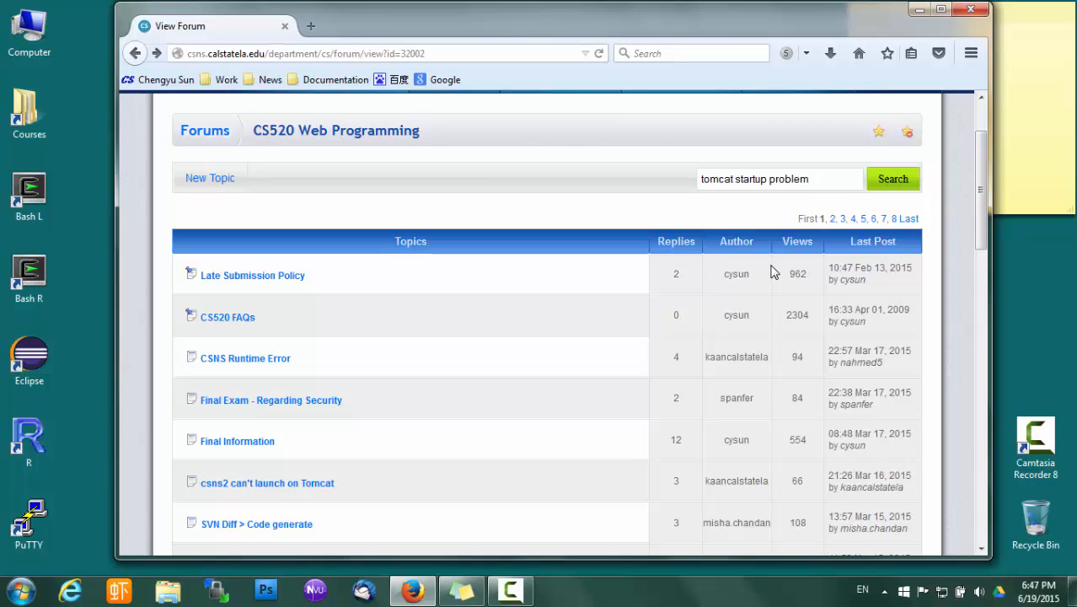
left_click(135, 52)
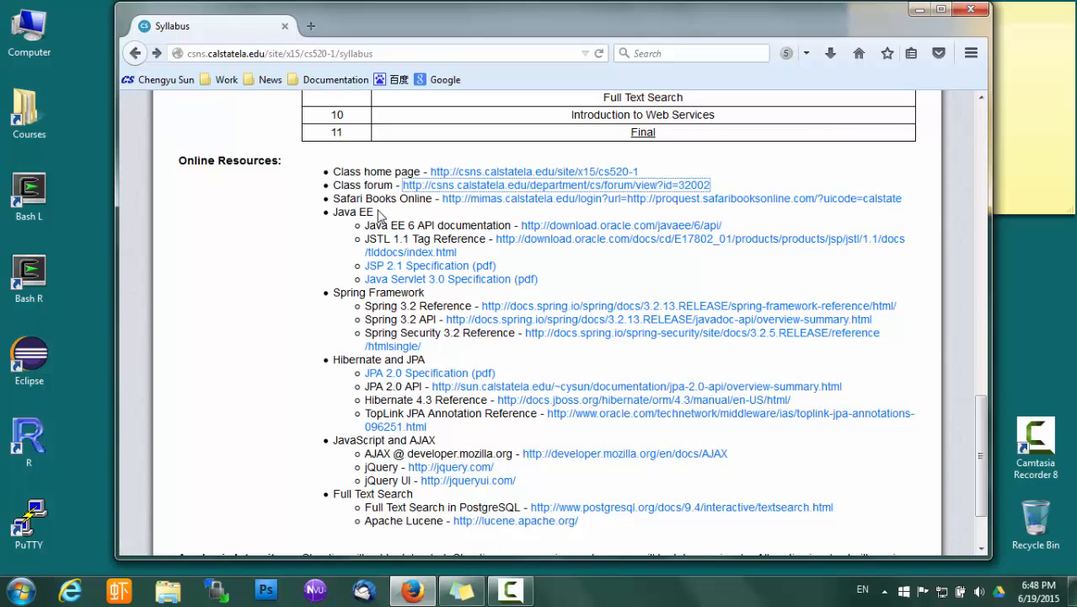
mouse_move(560, 204)
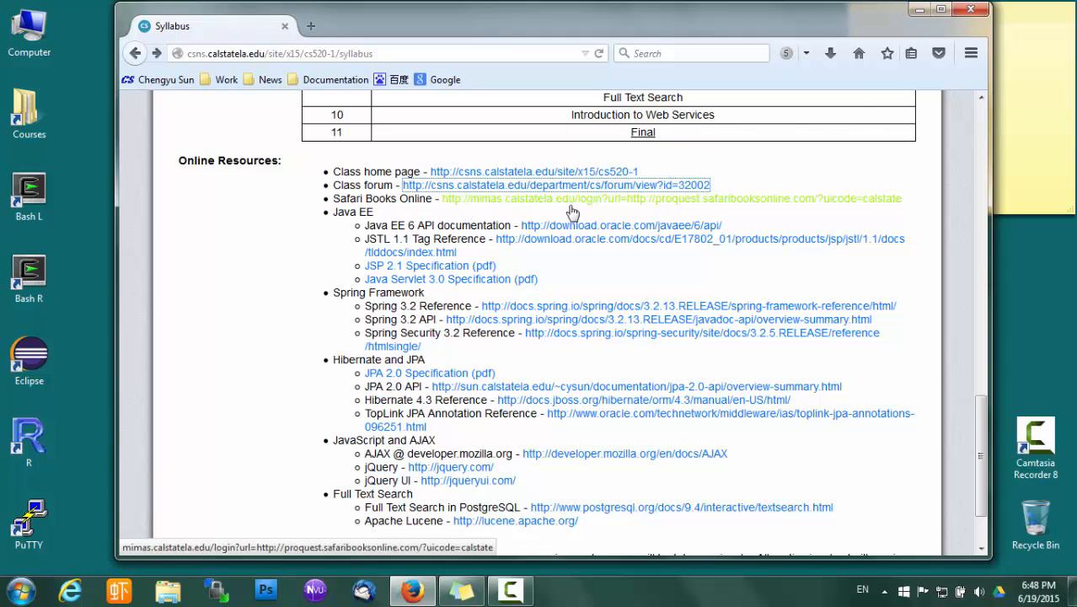
Step: Visit Safari Books Online briefly, then return and scroll to the syllabus's Academic Integrity statement
left_click(556, 184)
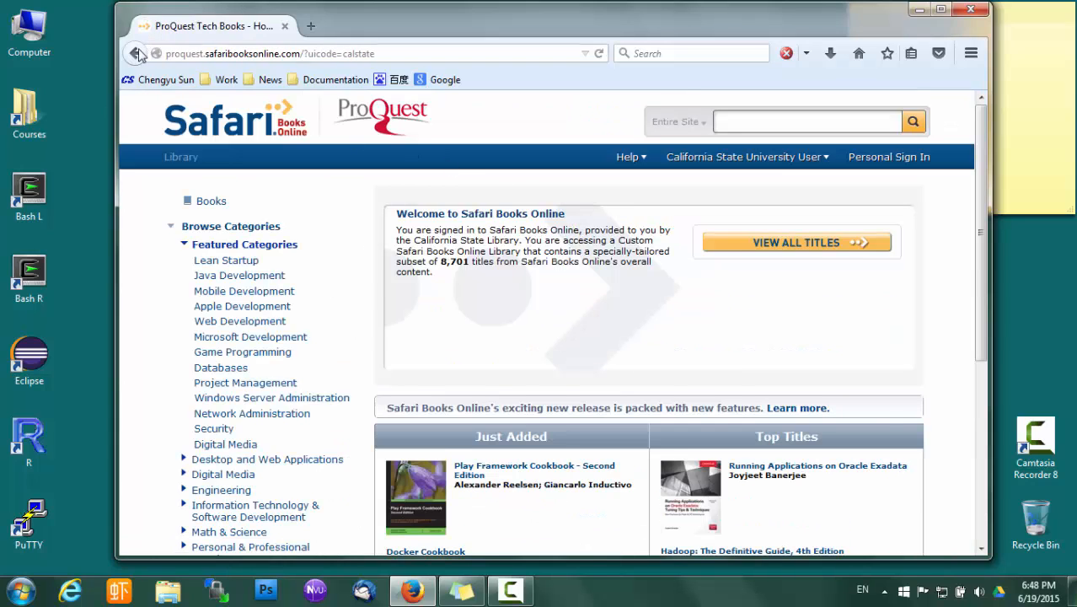
left_click(135, 53)
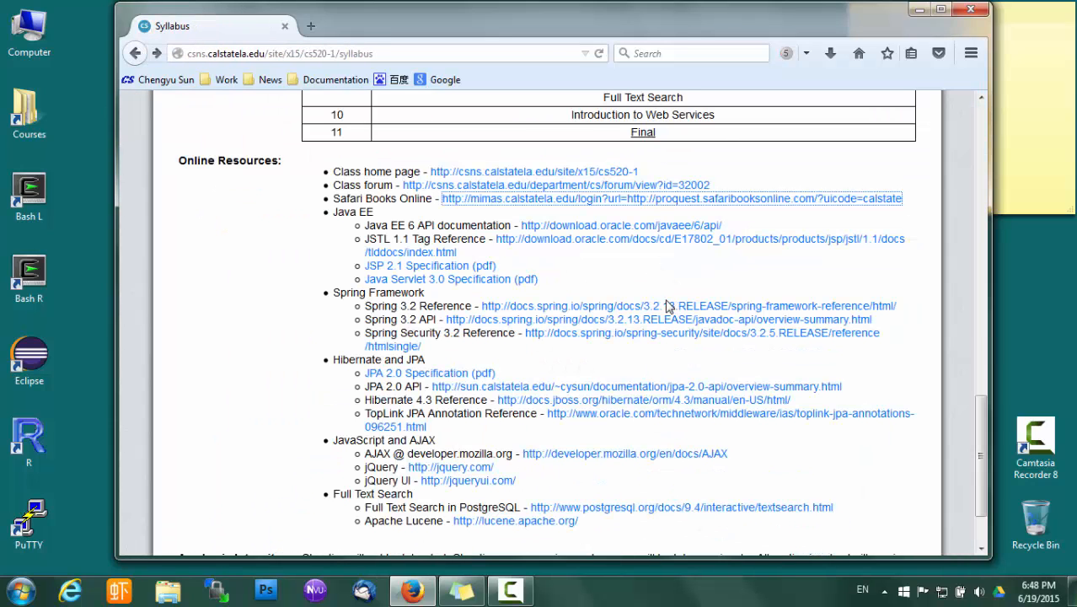
mouse_move(543, 327)
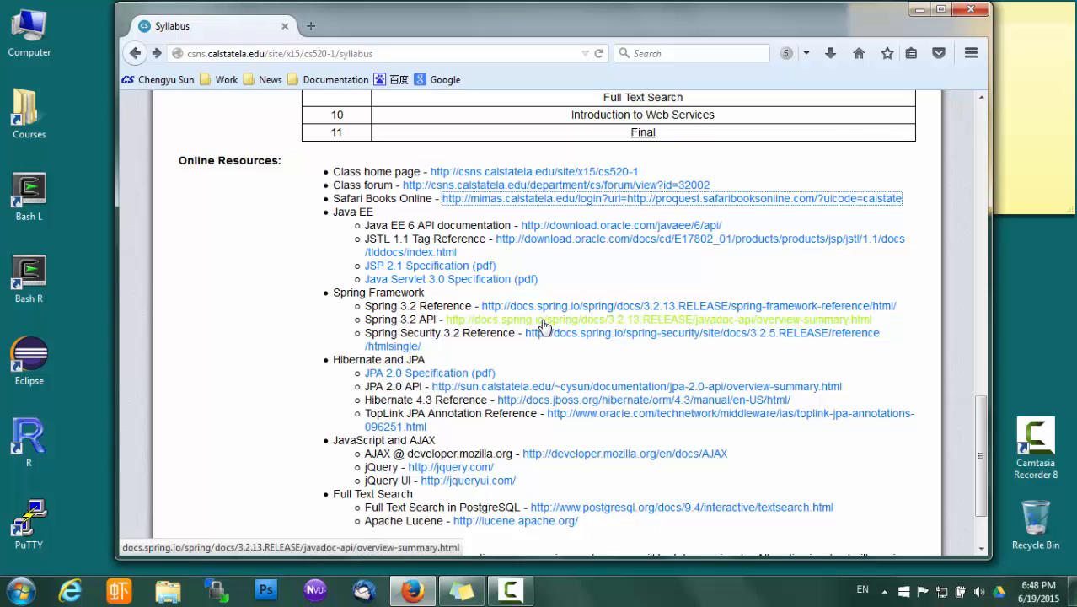
mouse_move(543, 323)
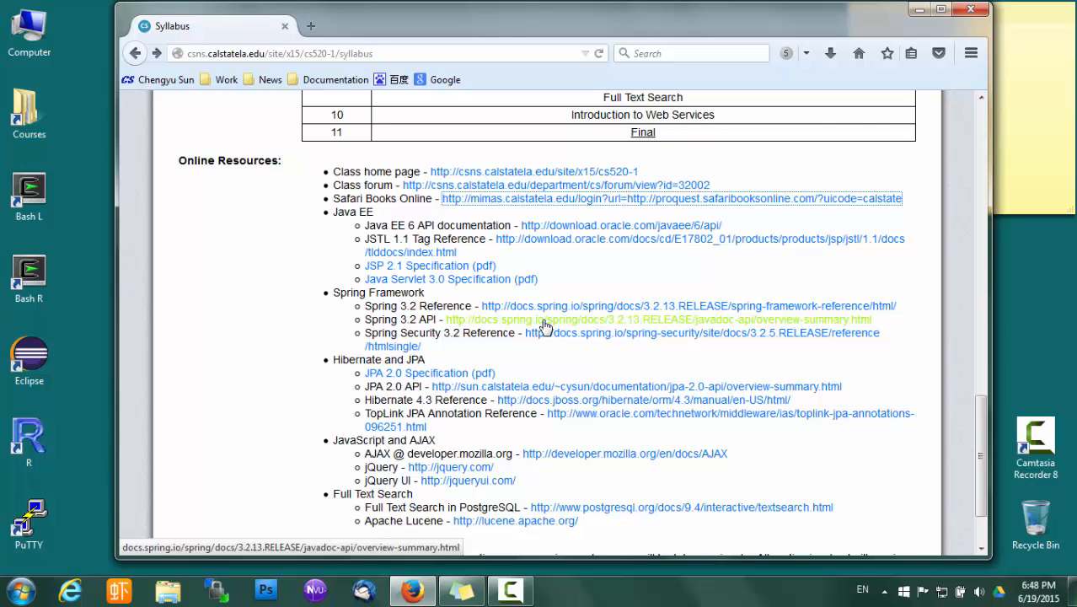
scroll("down", 3)
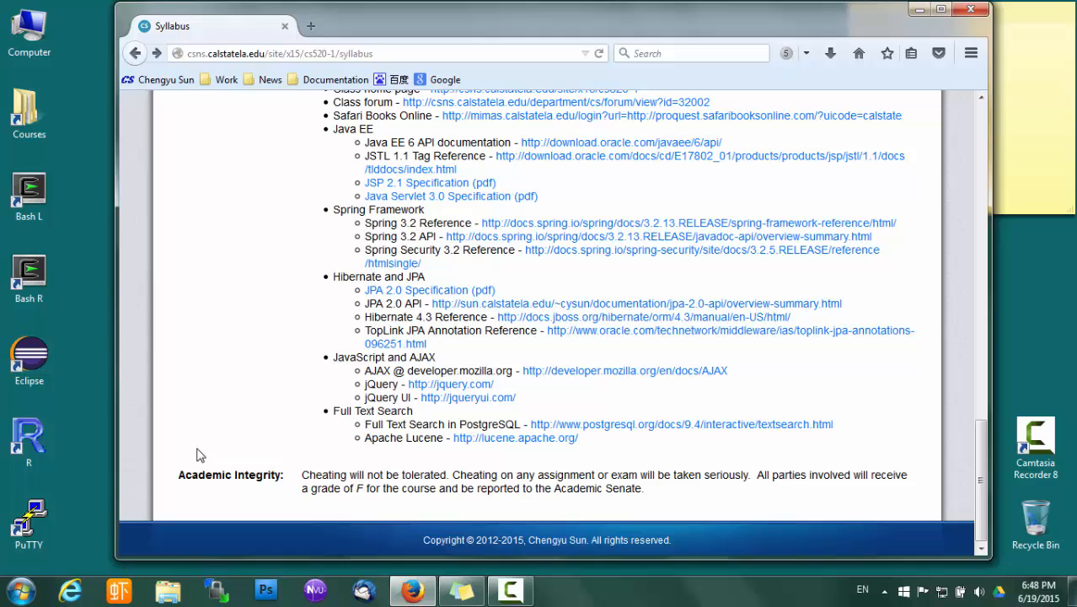
mouse_move(354, 386)
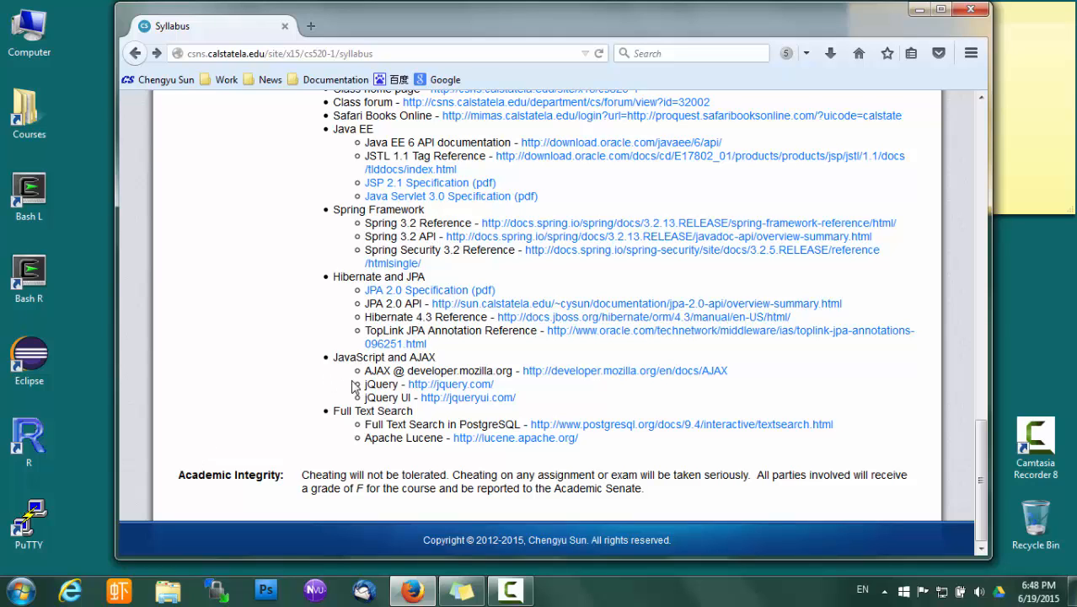
mouse_move(353, 394)
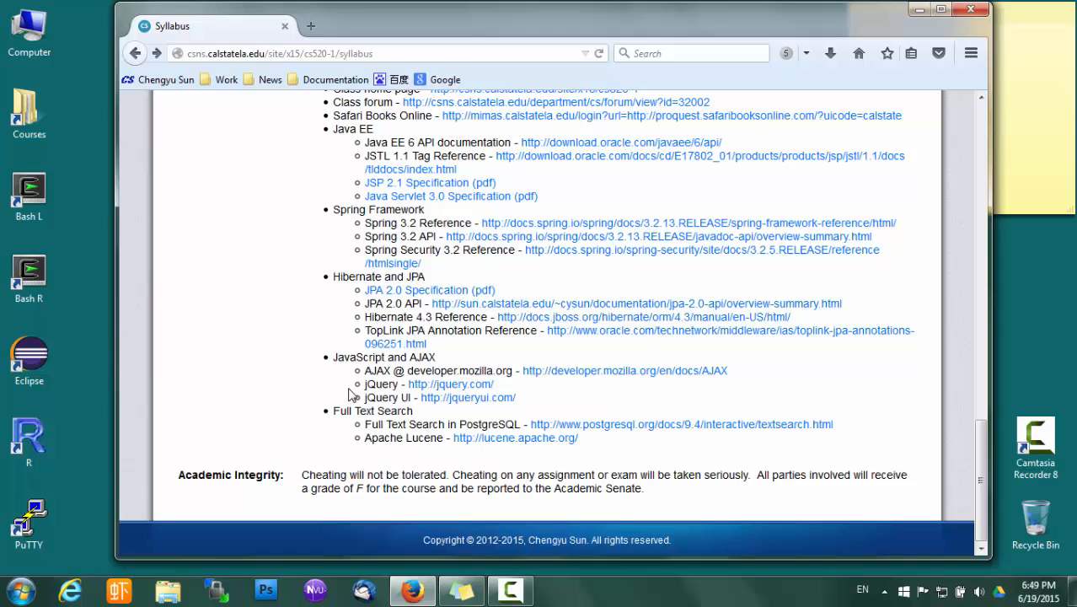